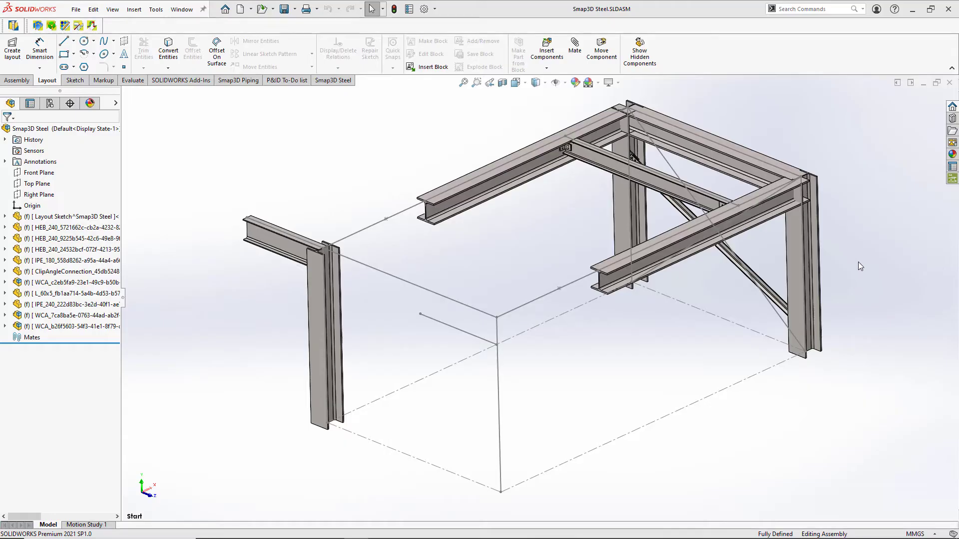
pyautogui.moveTo(708, 126)
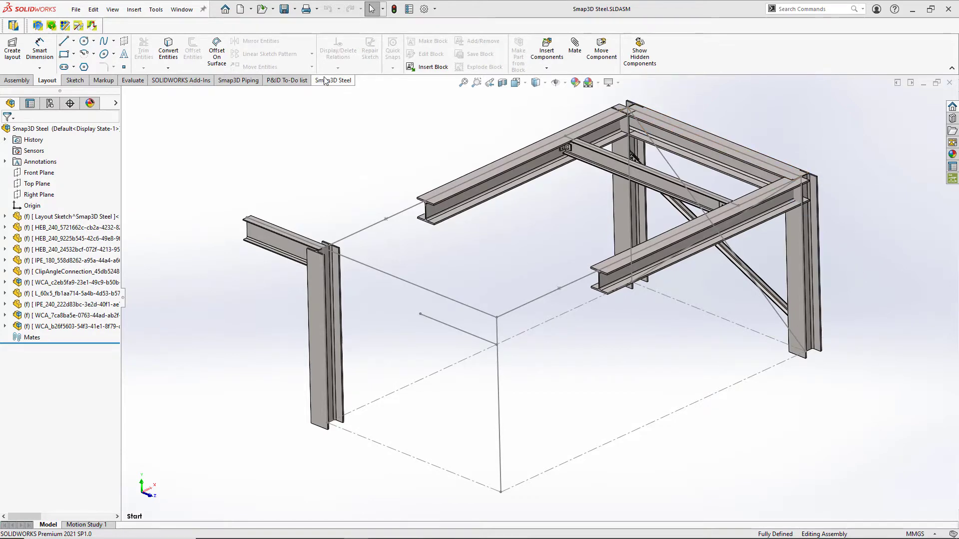
# - Show the Smap3D Steel tools and browse them, including the Bill of Materials dropdown
pyautogui.click(334, 80)
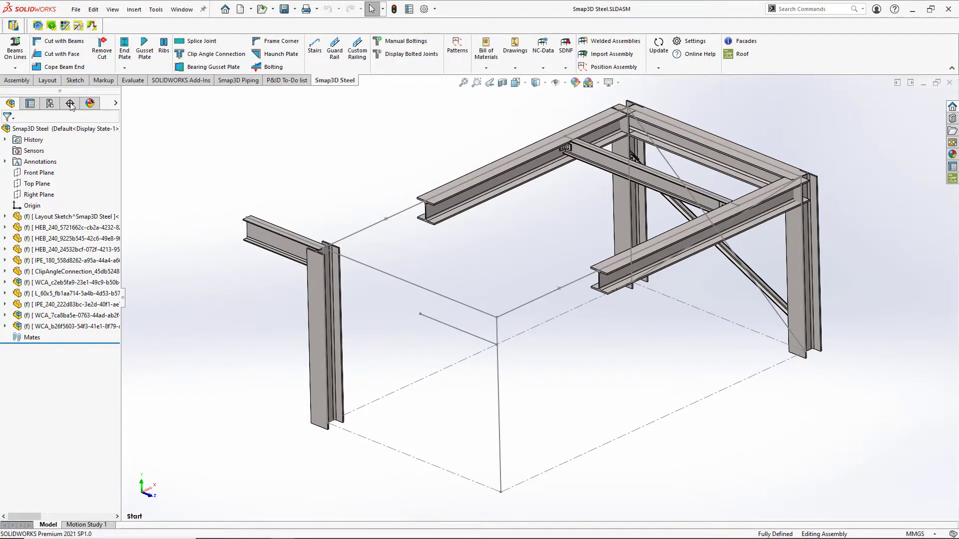
pyautogui.click(12, 69)
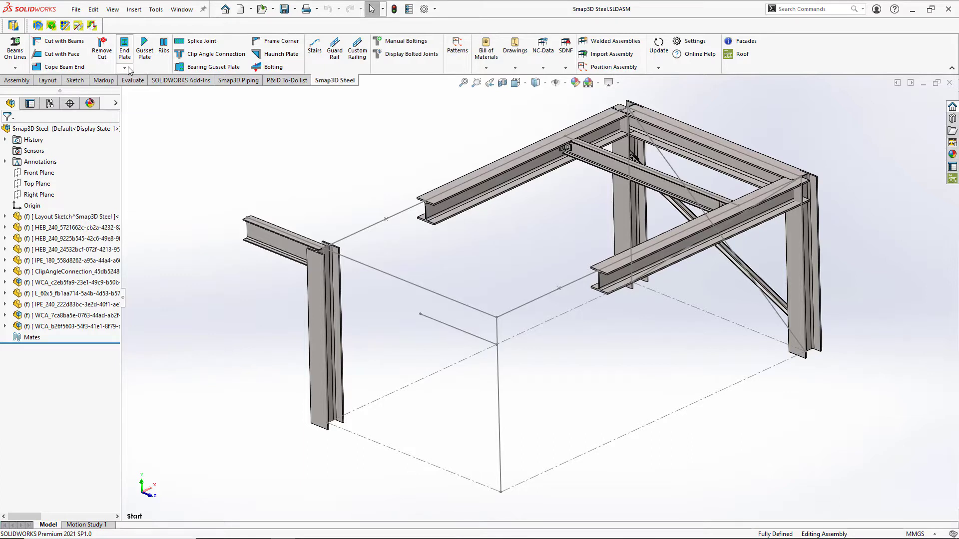
pyautogui.click(125, 68)
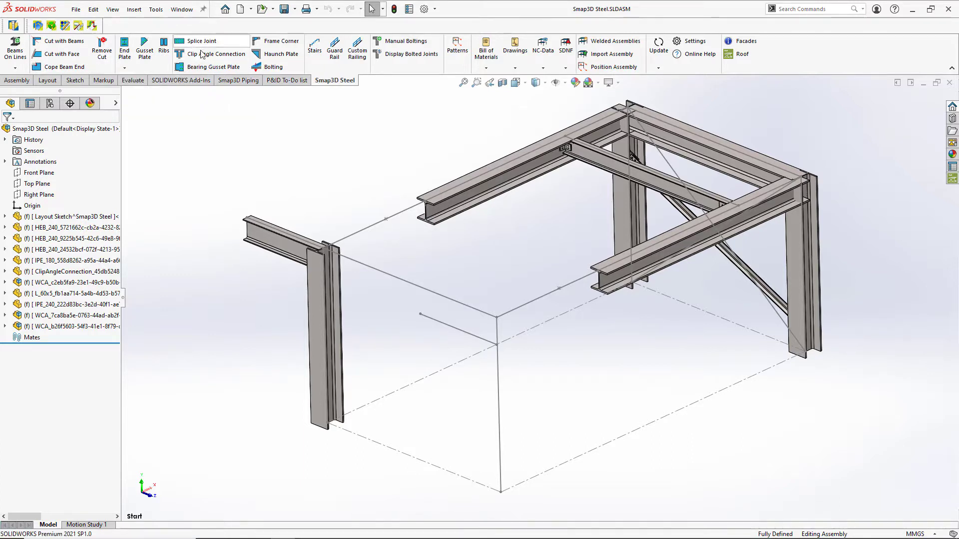
pyautogui.moveTo(349, 63)
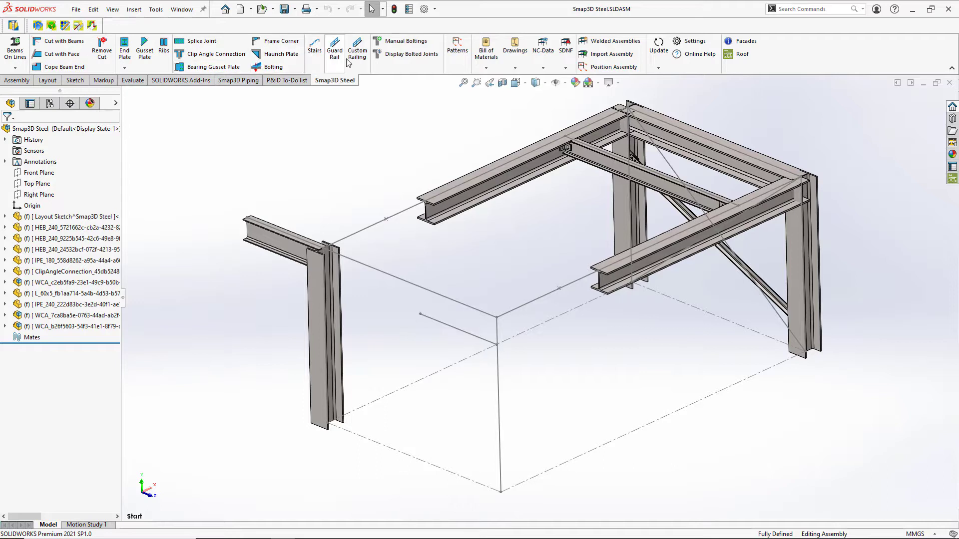
pyautogui.click(485, 67)
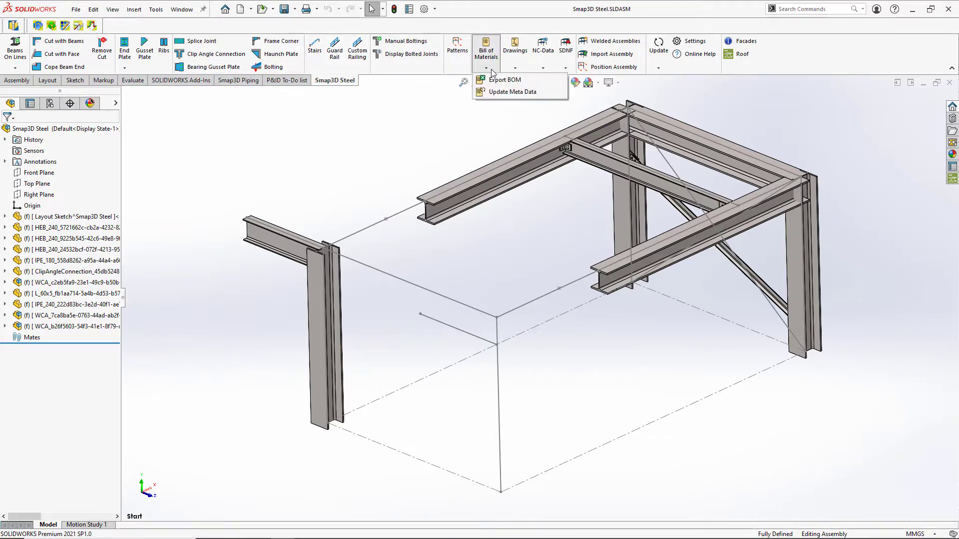
pyautogui.click(515, 65)
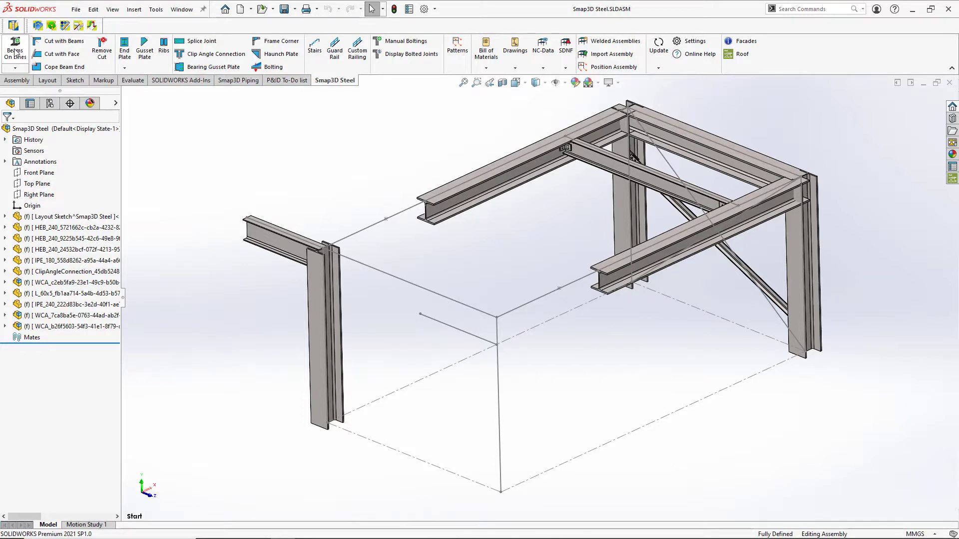
# - Place DE / I / HE-B HEB 240 beams on the layout lines with Center/Top alignment
pyautogui.click(12, 40)
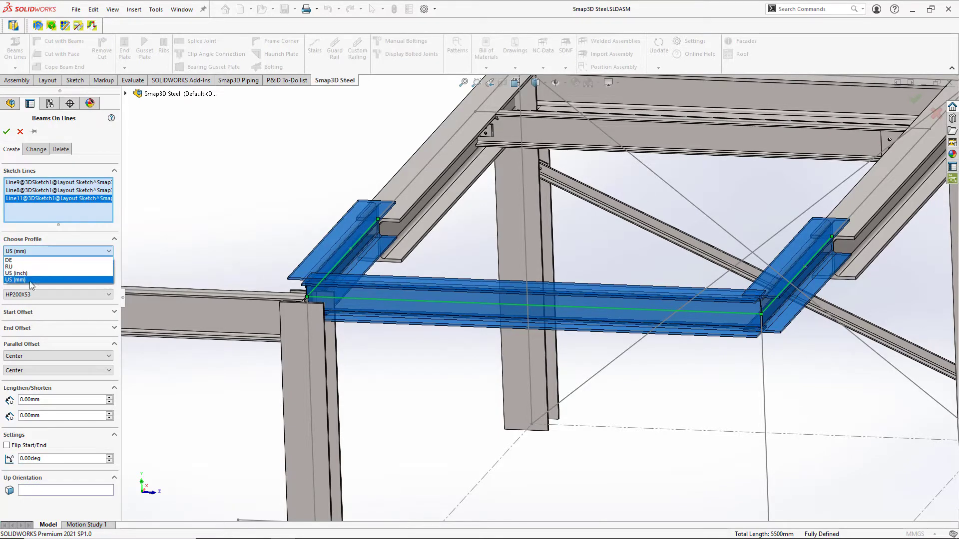
pyautogui.click(10, 260)
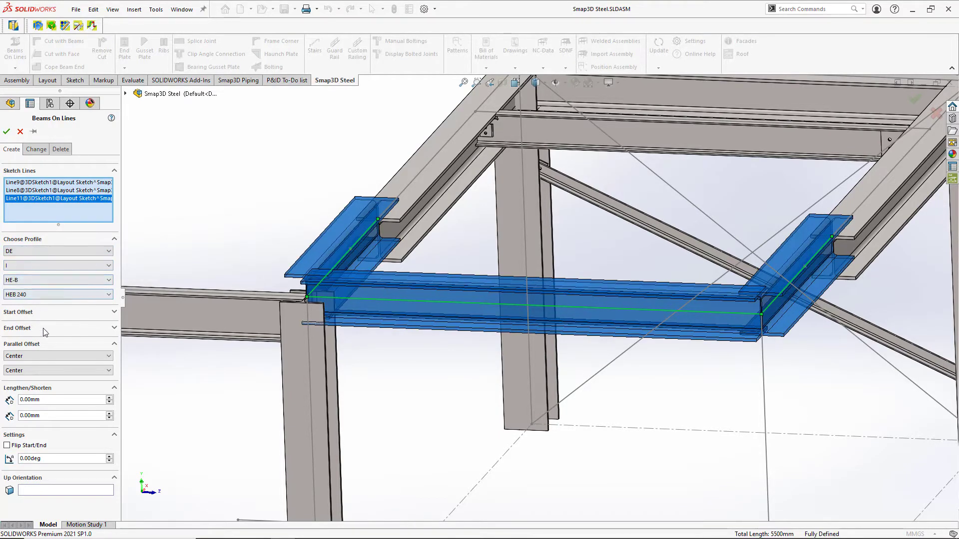
pyautogui.moveTo(39, 364)
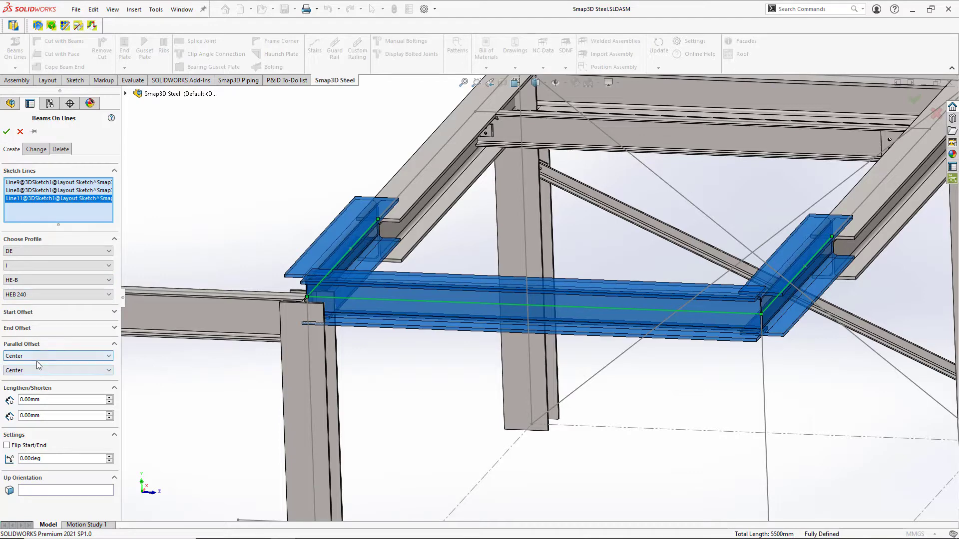
pyautogui.click(57, 356)
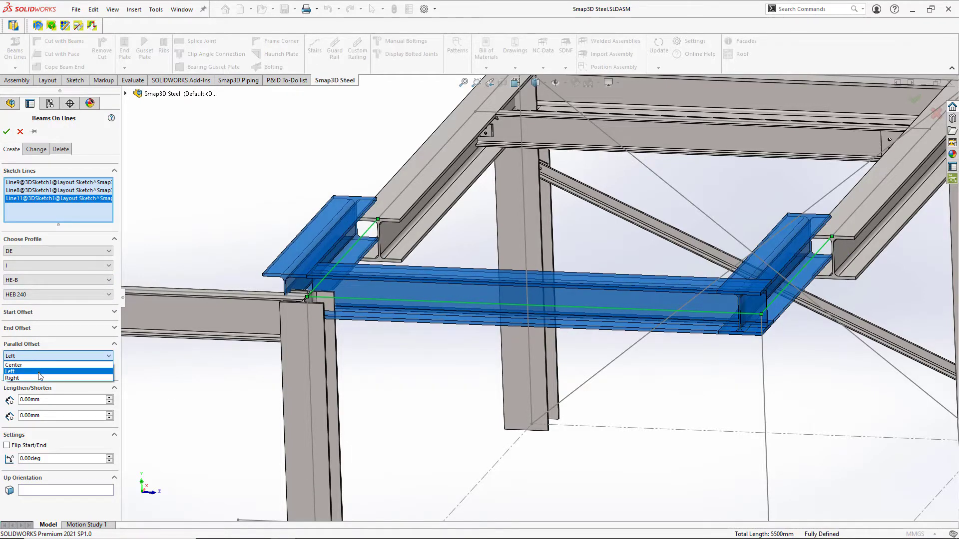
pyautogui.click(14, 365)
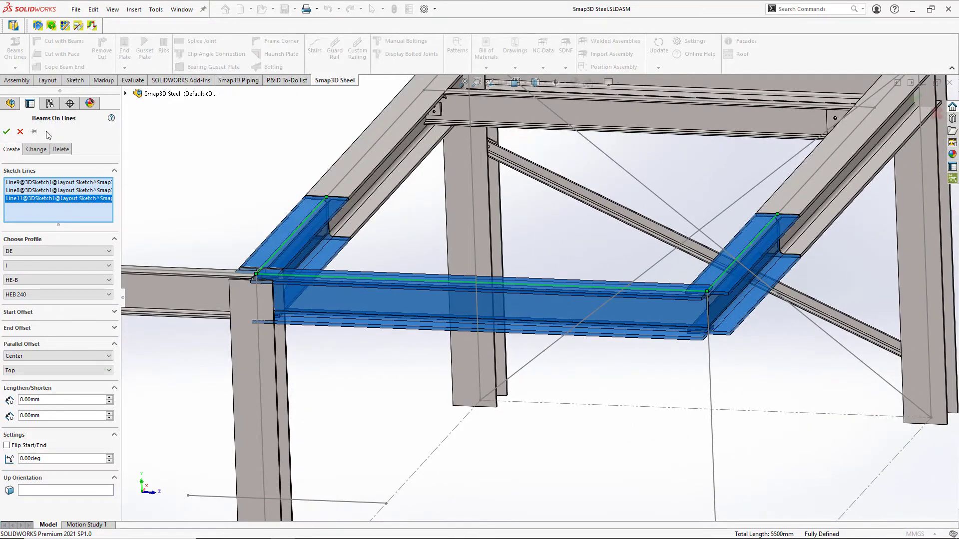
pyautogui.click(7, 118)
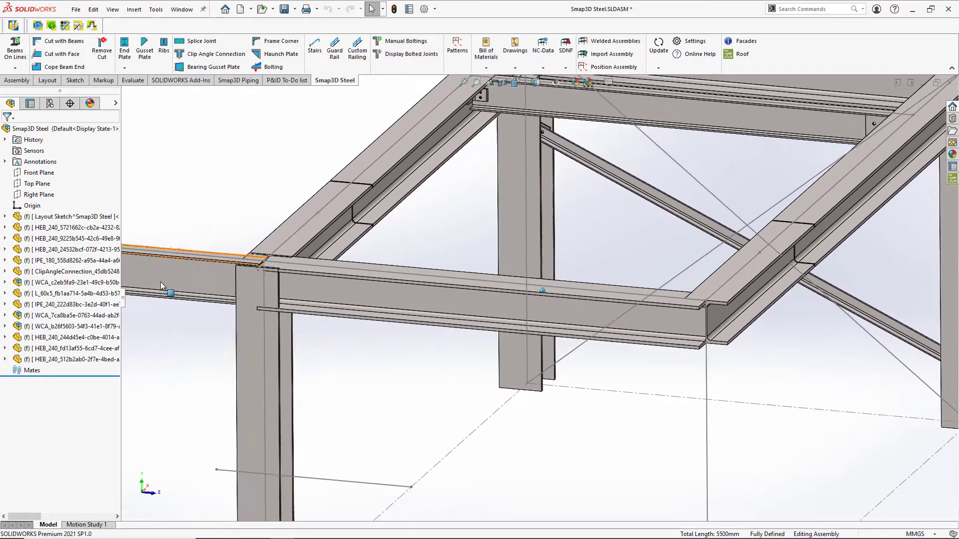
# - Add an IPE 180 cross beam between two layout points across the top frame
pyautogui.click(60, 359)
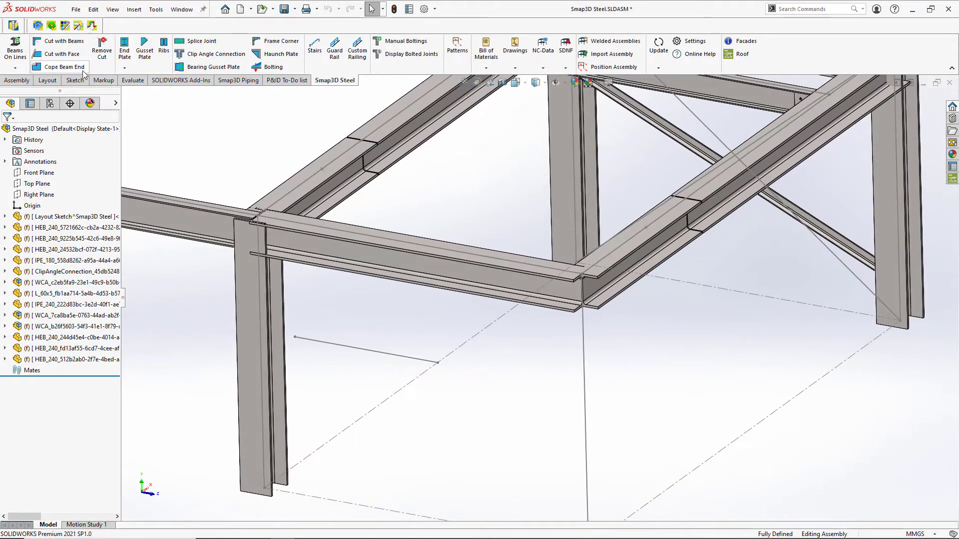
pyautogui.click(12, 40)
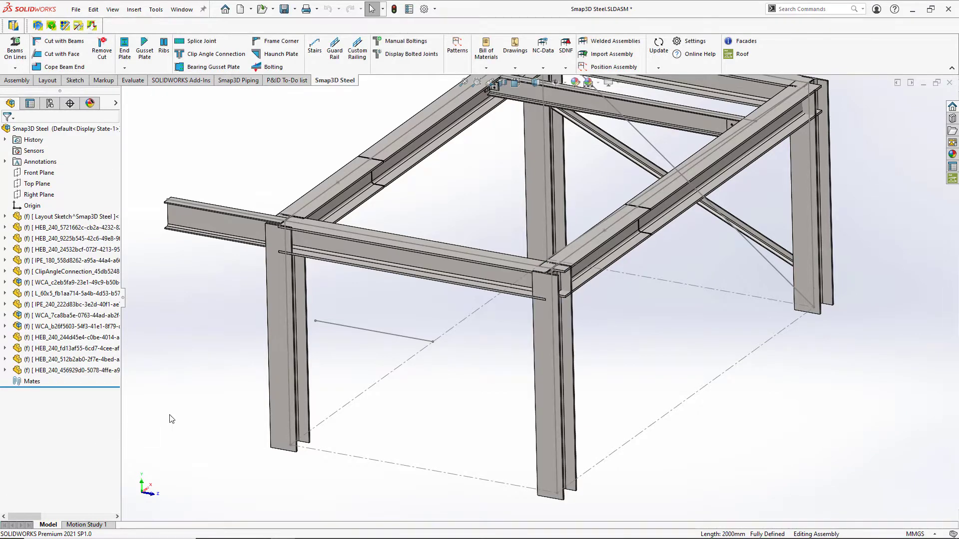
pyautogui.moveTo(123, 164)
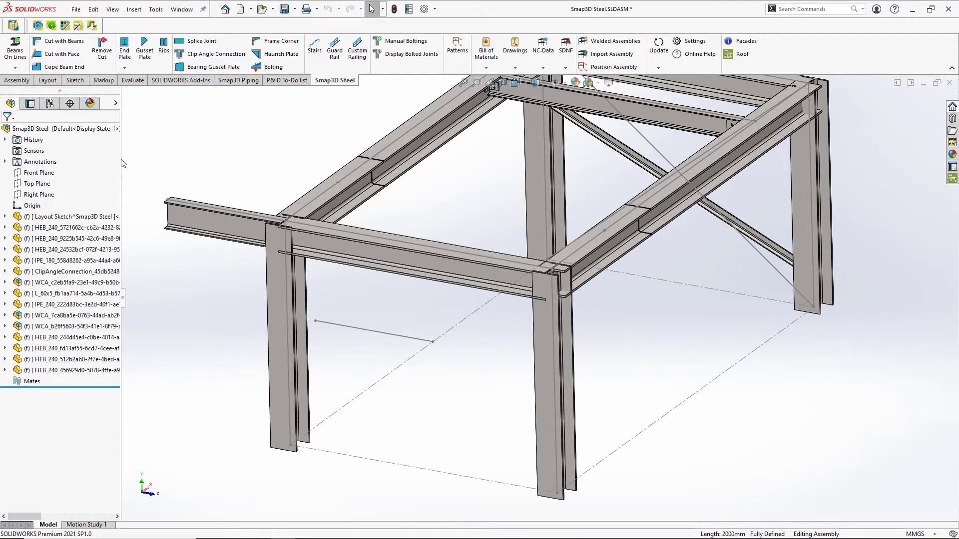
pyautogui.click(14, 67)
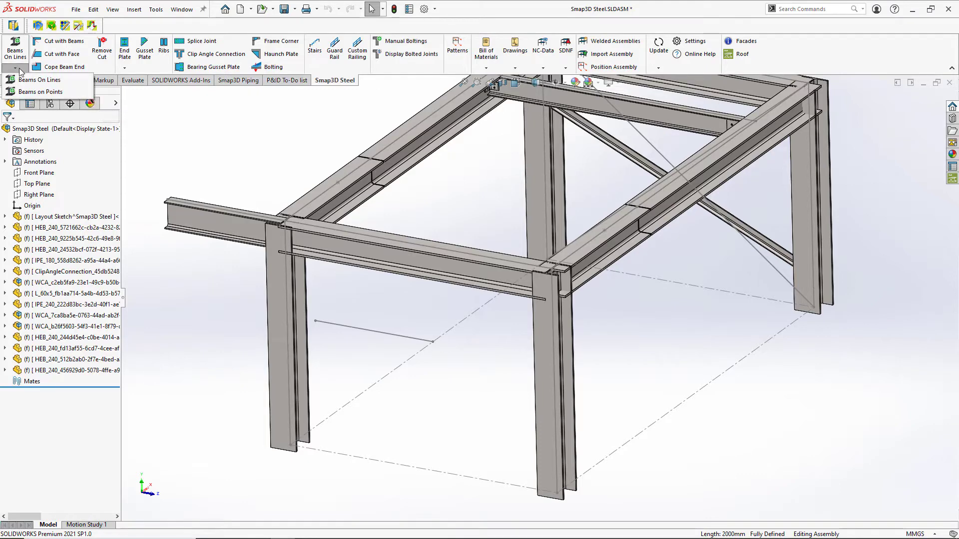
pyautogui.moveTo(32, 99)
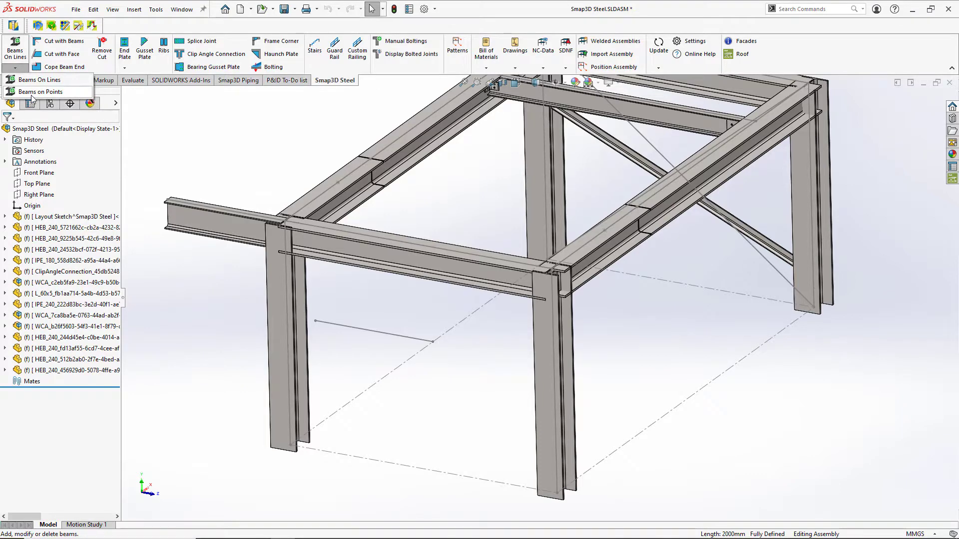
pyautogui.click(40, 91)
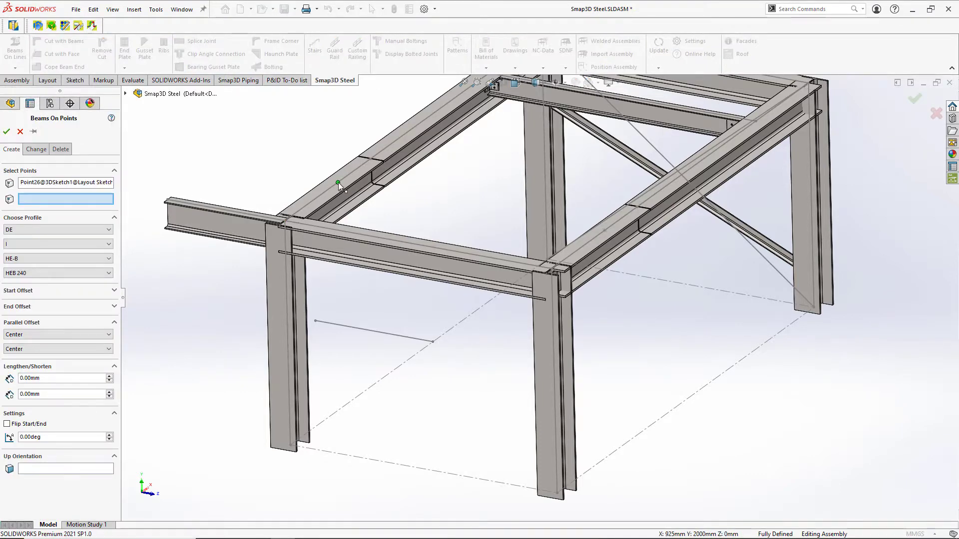
pyautogui.click(604, 231)
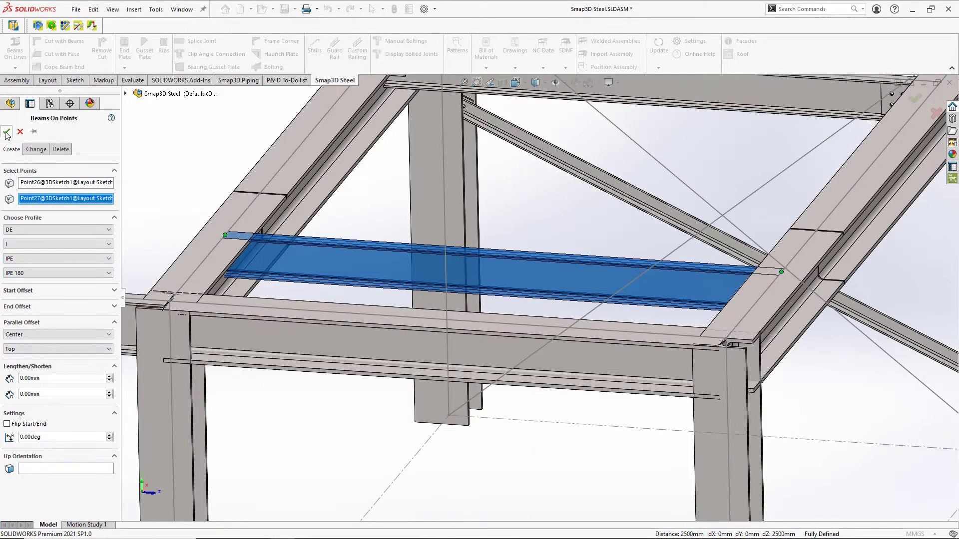
pyautogui.click(7, 131)
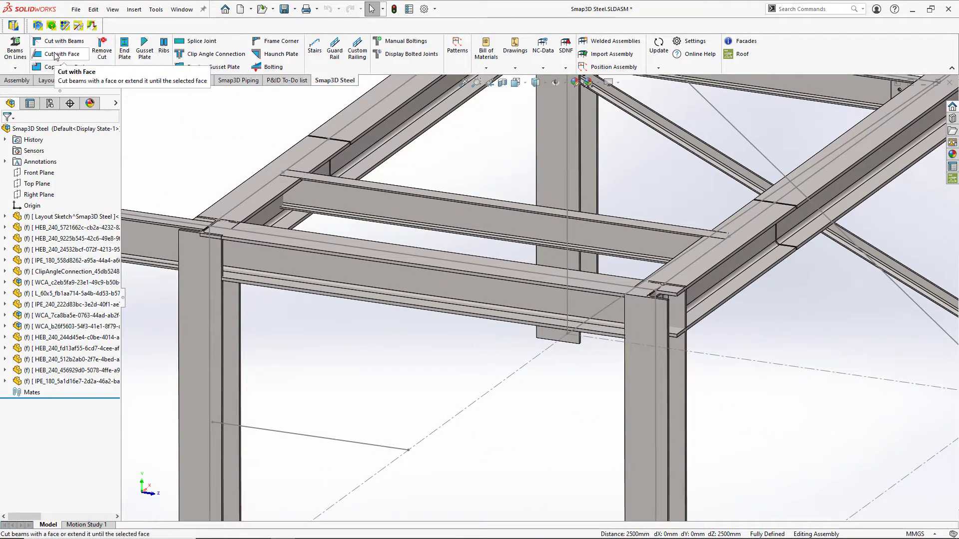
# - Contour-trim the two HEB 240 edge beams and cope the IPE 180 end with bore relief
pyautogui.click(60, 54)
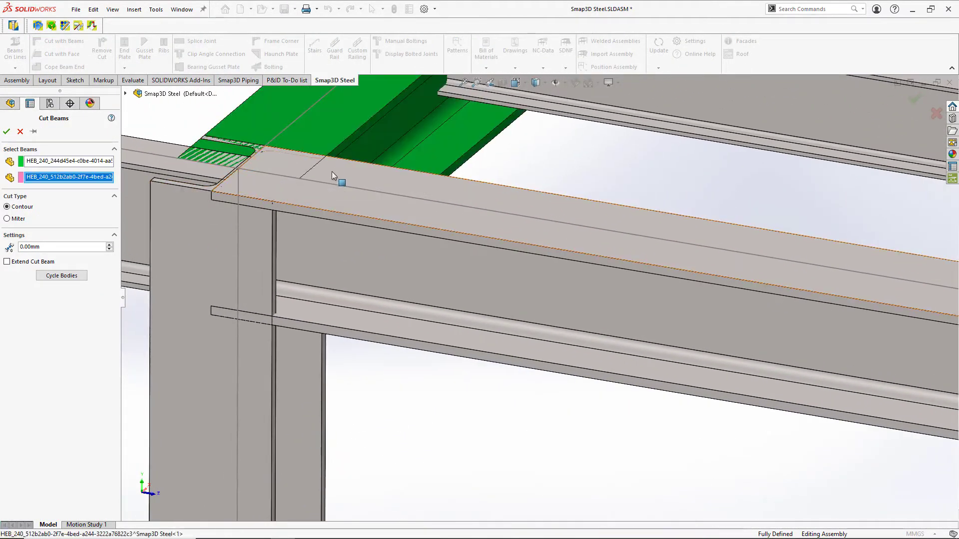
pyautogui.moveTo(7, 218)
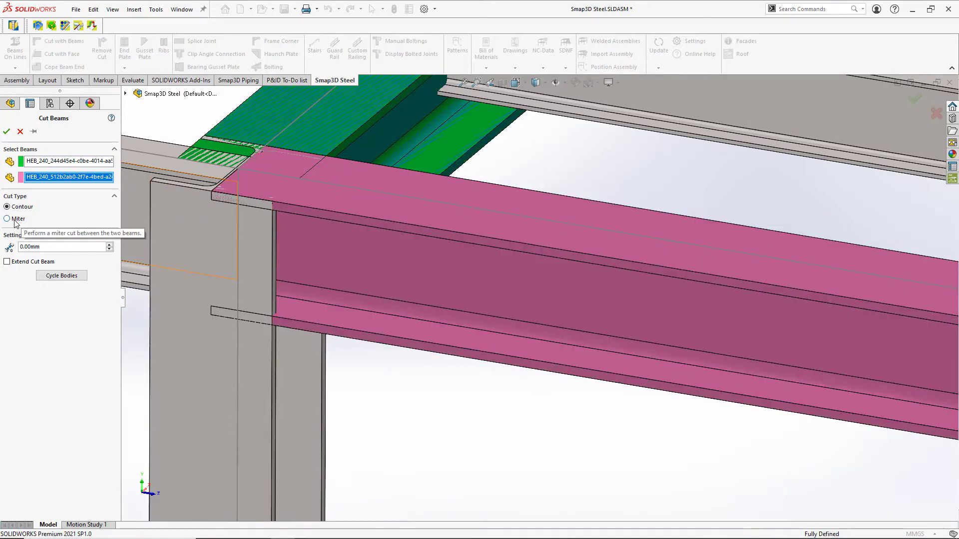
pyautogui.click(6, 219)
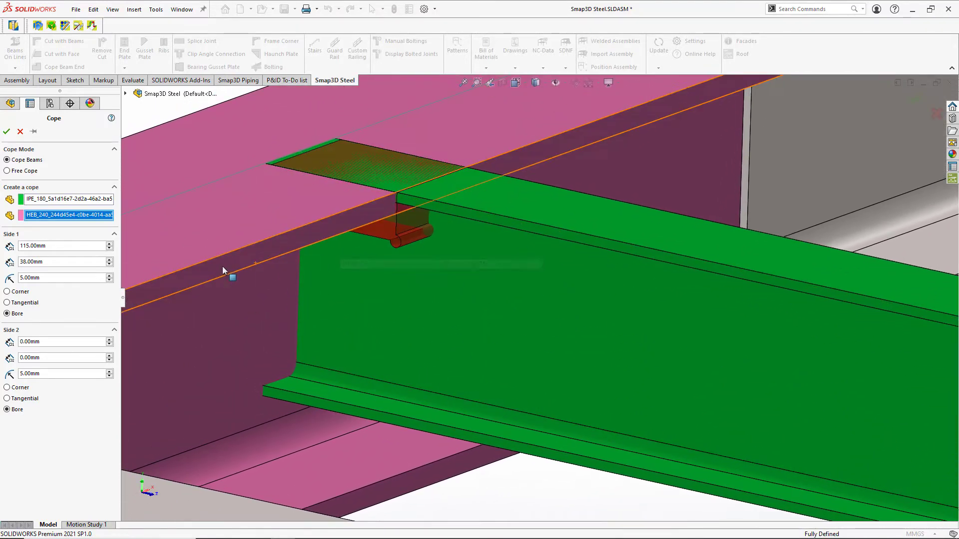
pyautogui.click(6, 118)
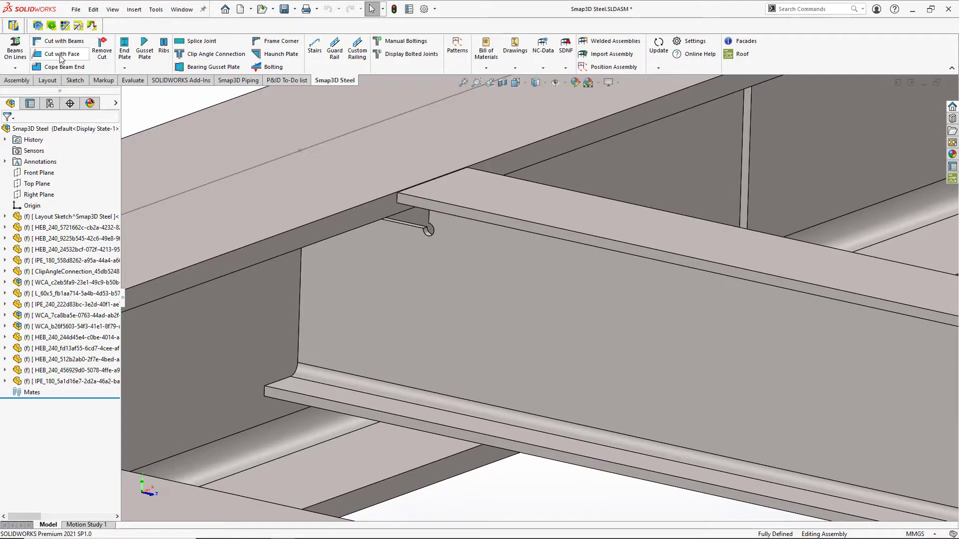
# - Trim the beam back to the bottom face of the front HEB 240 beam
pyautogui.click(57, 54)
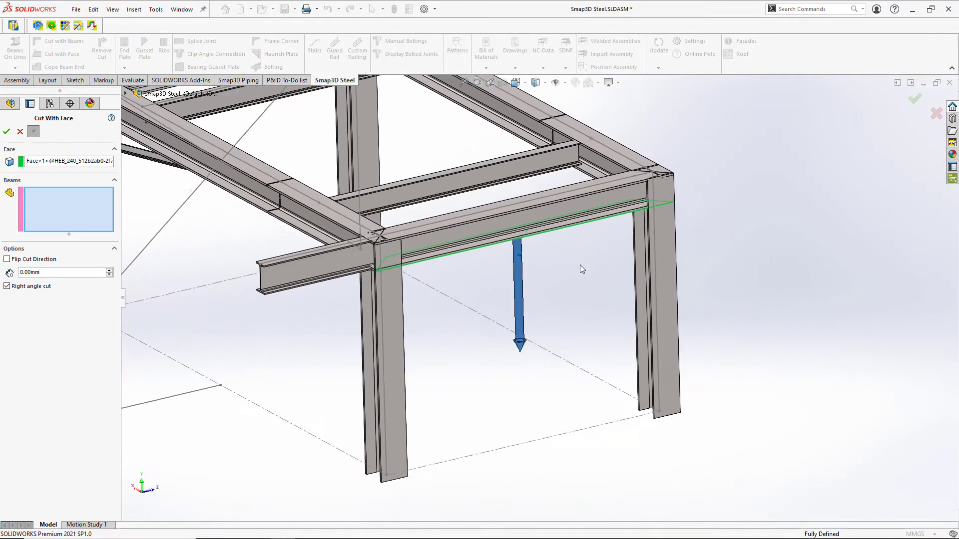
pyautogui.click(384, 315)
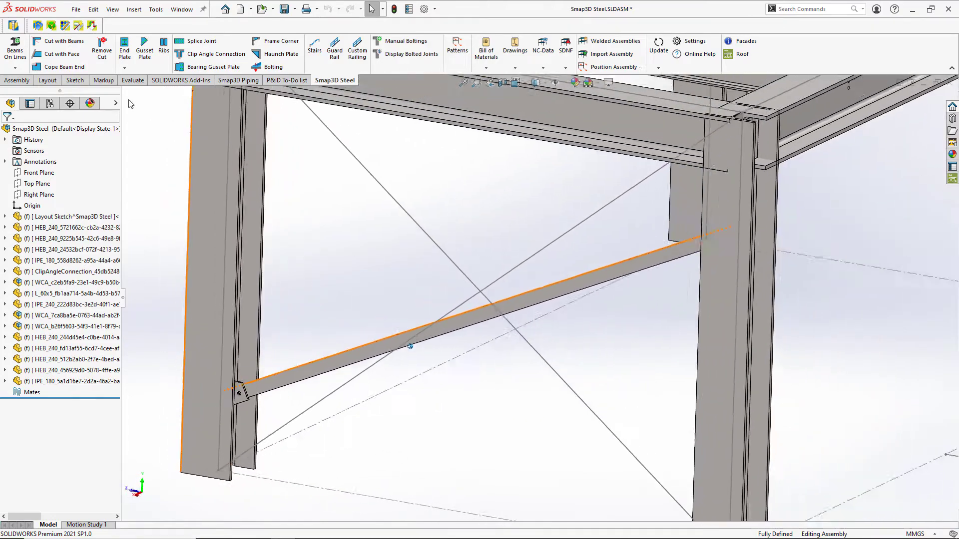
# - Join the L 60x5 diagonal brace to the column face with a Type I gusset plate
pyautogui.click(12, 41)
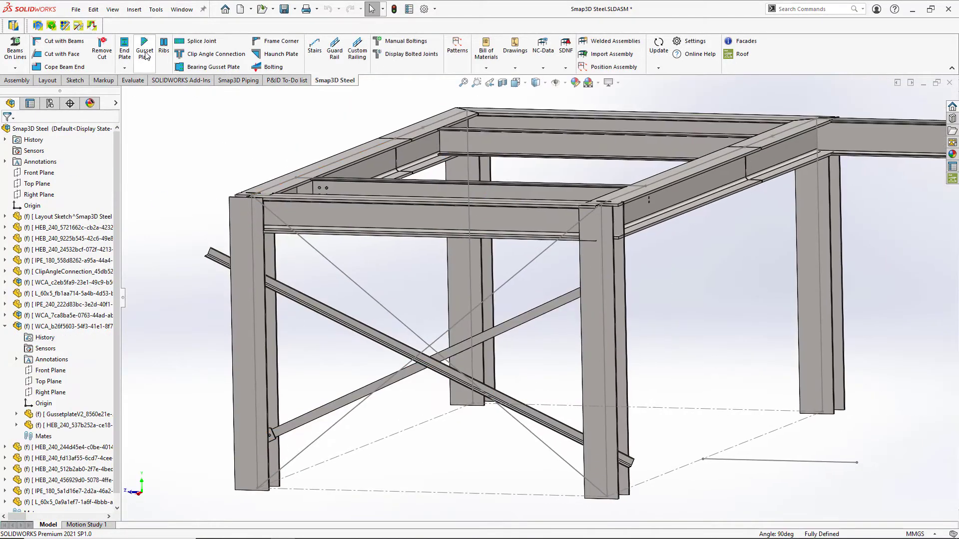
pyautogui.click(144, 47)
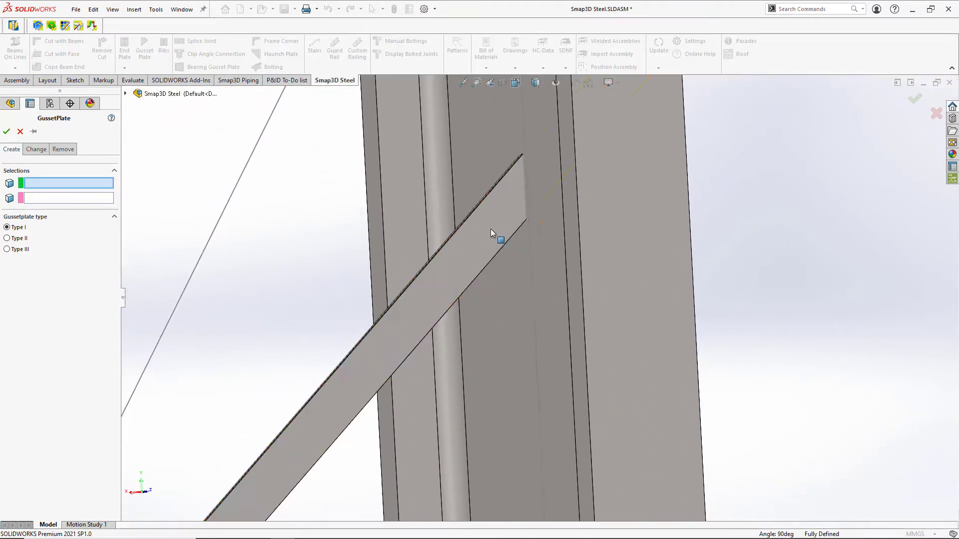
pyautogui.click(500, 239)
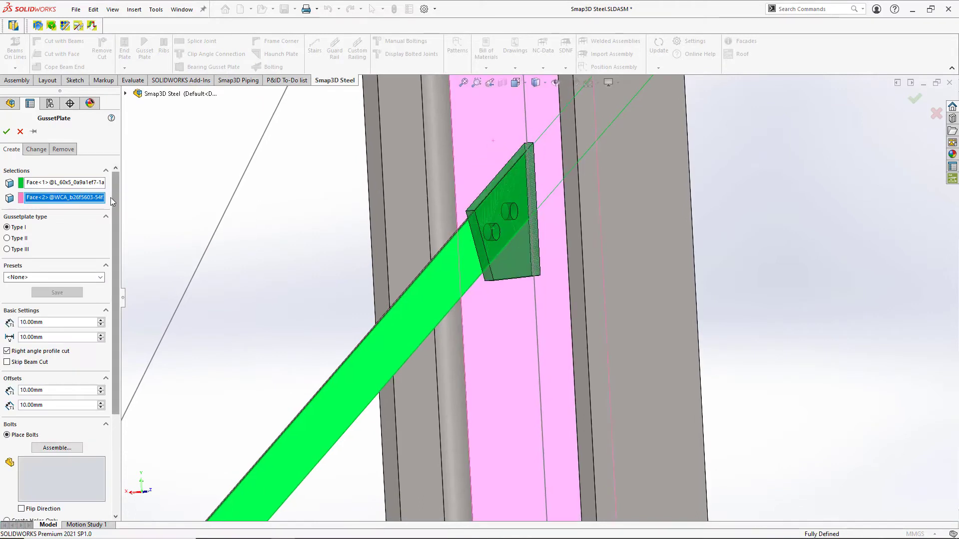
pyautogui.click(100, 277)
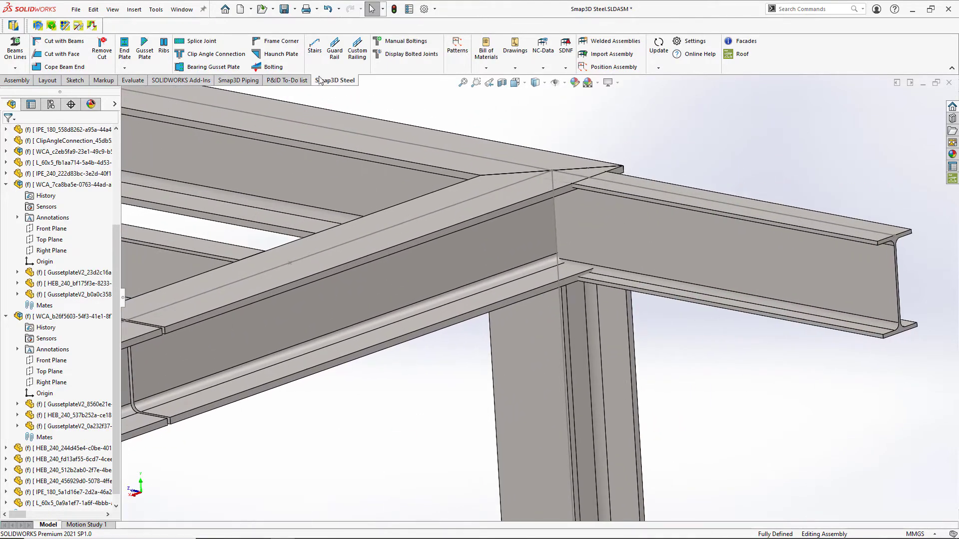
# - Bolt the IPE beam end to the HEB 240 girder face with double end plates
pyautogui.click(123, 63)
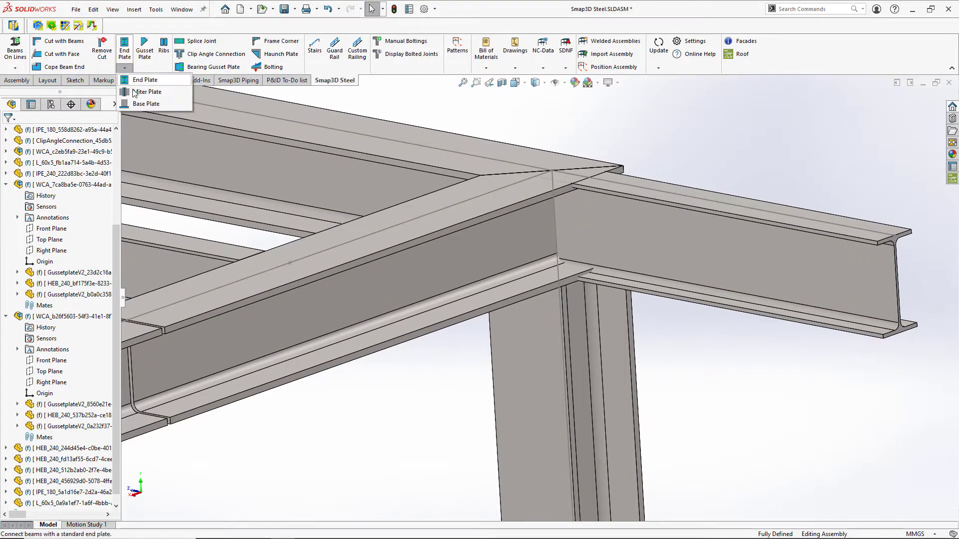
pyautogui.click(145, 80)
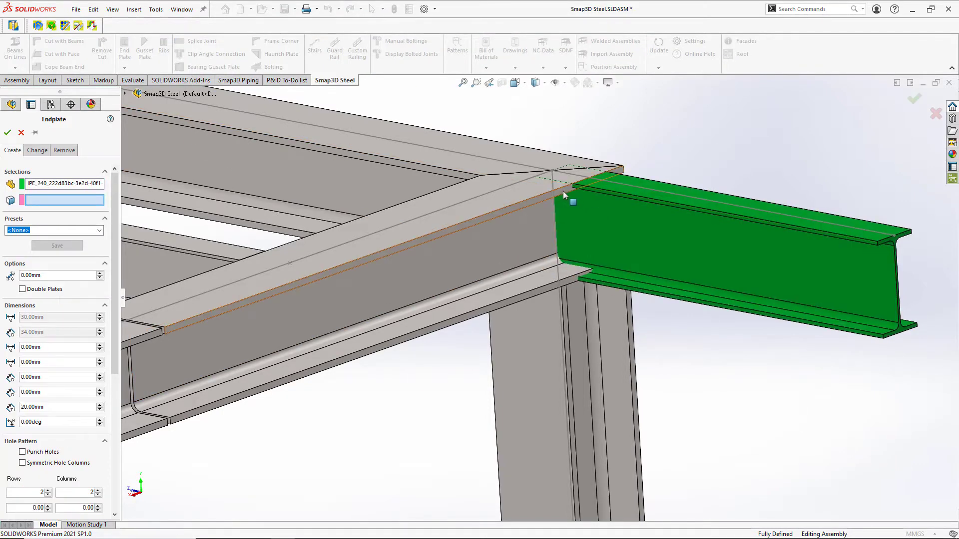
pyautogui.click(570, 203)
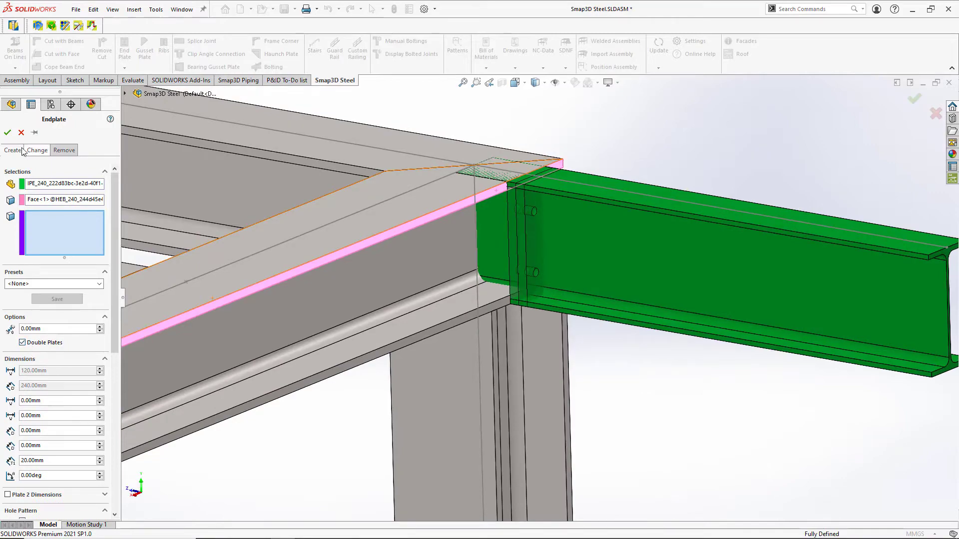
pyautogui.click(7, 132)
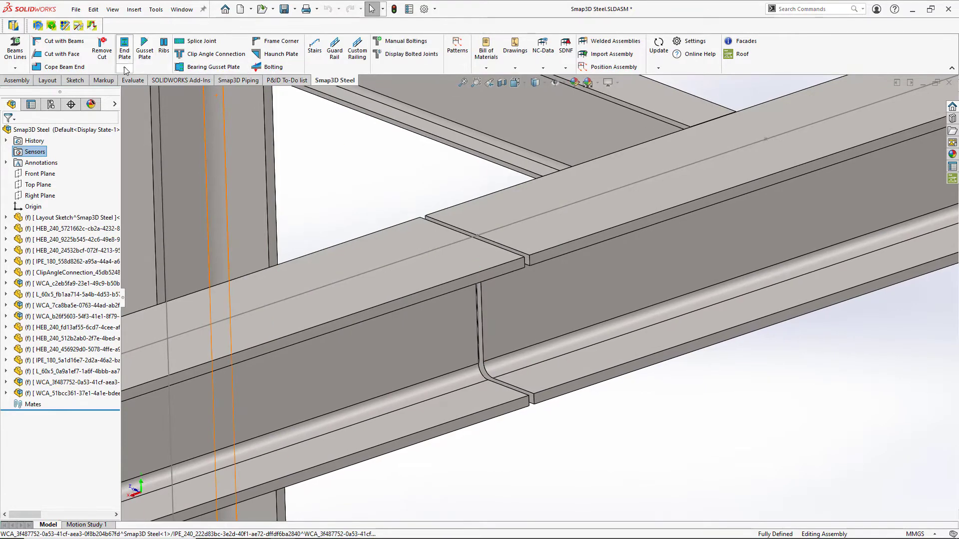
# - Splice the two in-line HEB 240 beams with an H1B 240x24 miter end plate
pyautogui.click(124, 68)
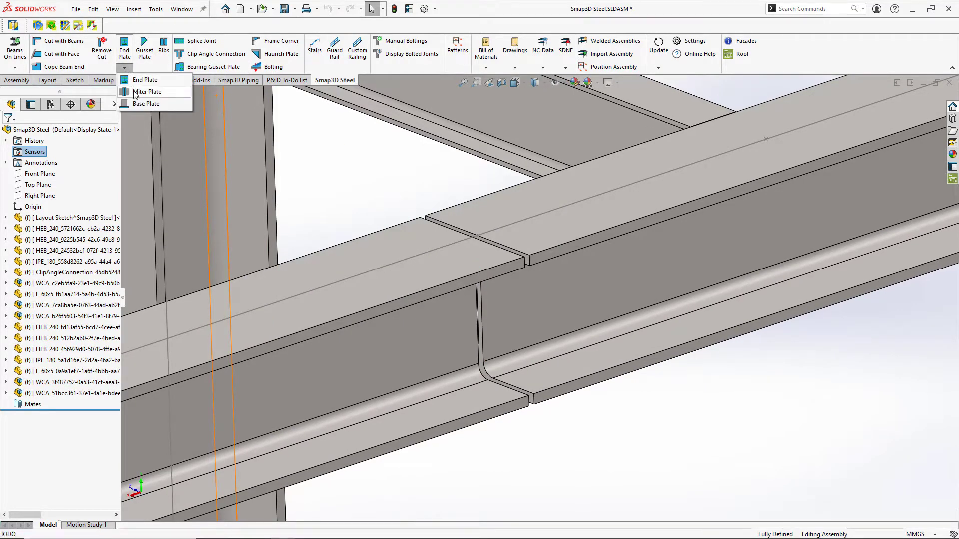
pyautogui.click(147, 92)
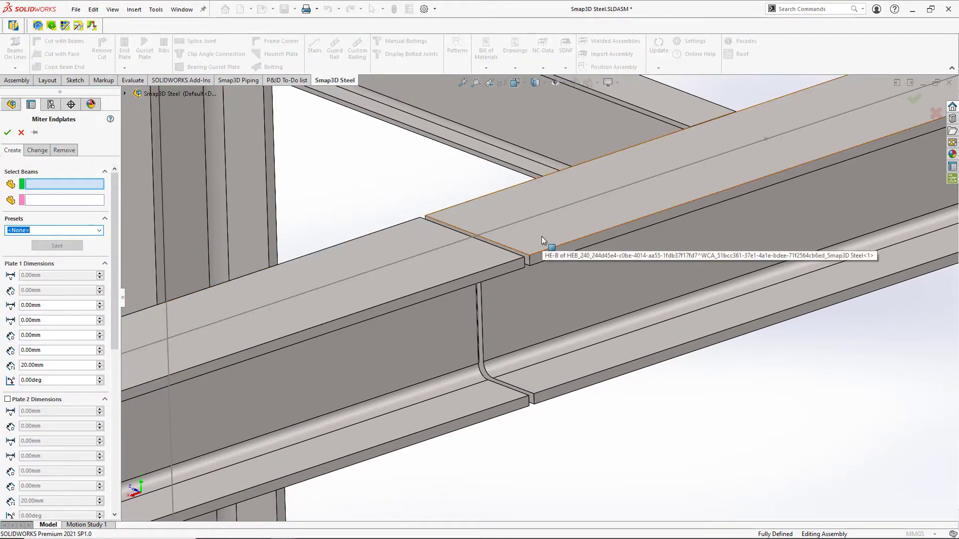
pyautogui.click(543, 239)
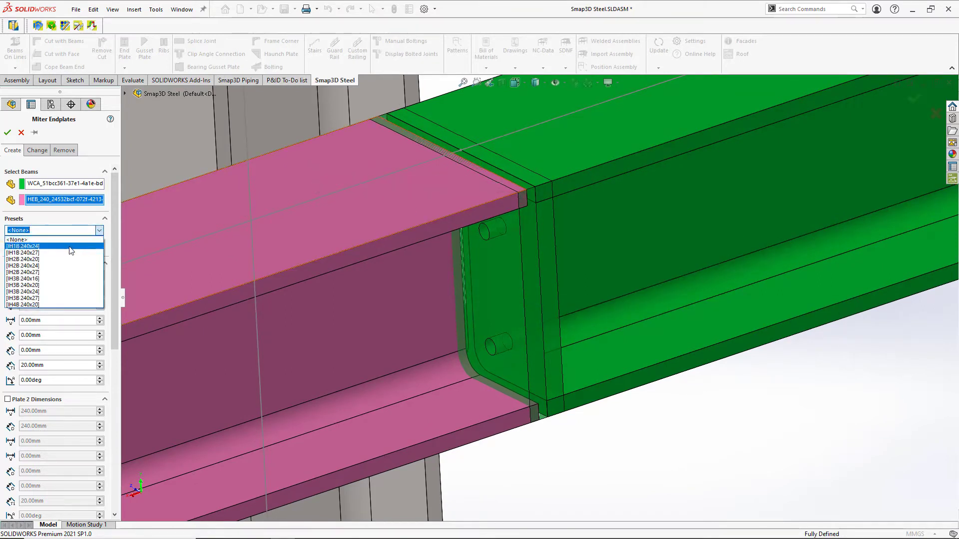
pyautogui.click(24, 246)
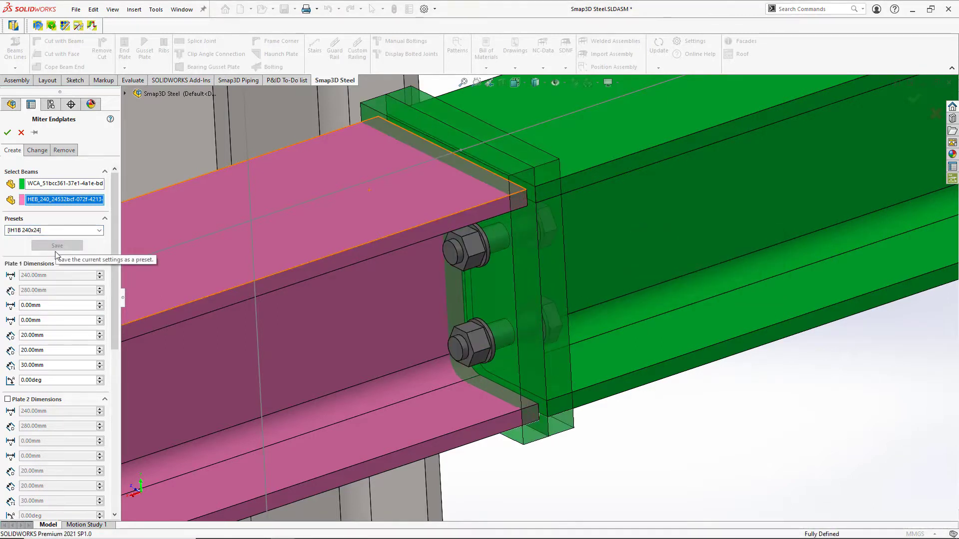
pyautogui.moveTo(47, 350)
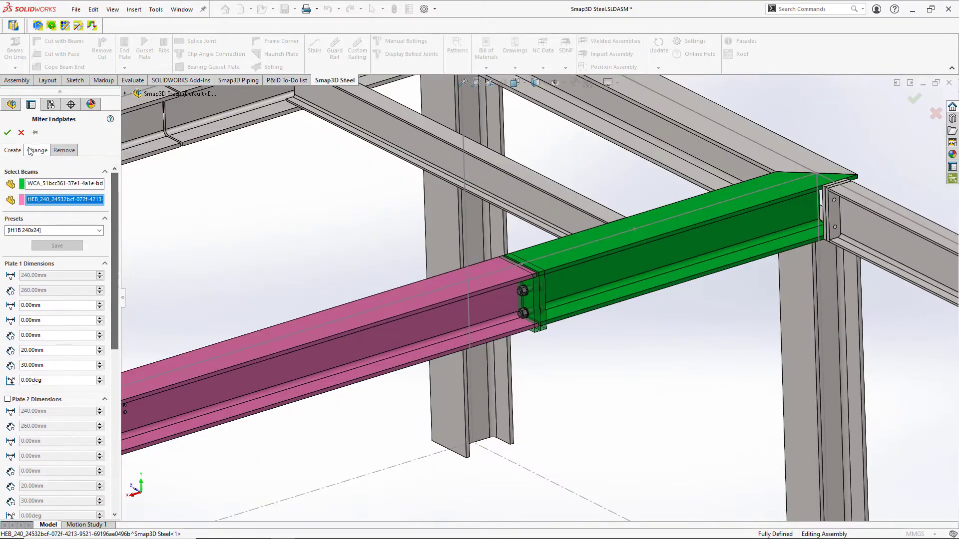
pyautogui.click(7, 132)
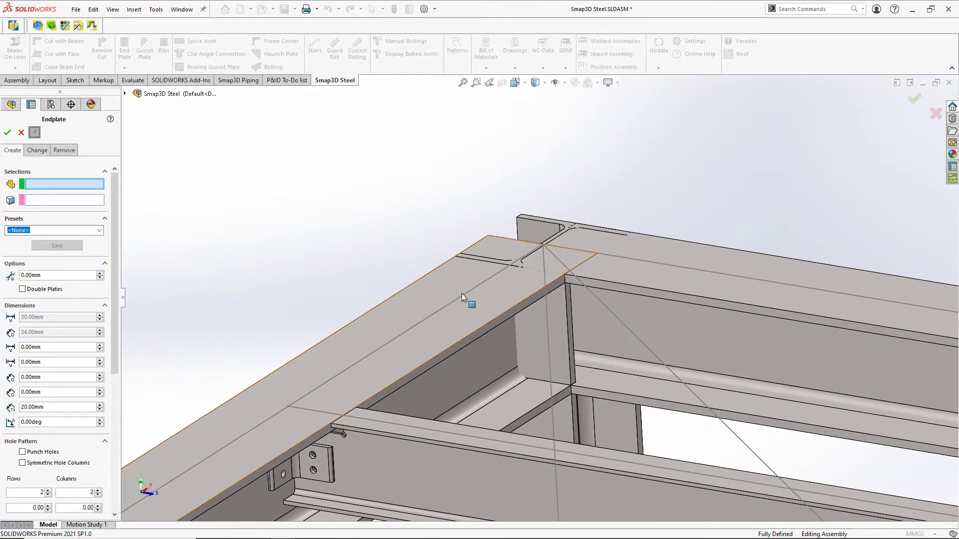
# - Bolt the HEB 240 beam end to the column top with a four-bolt end plate
pyautogui.click(470, 304)
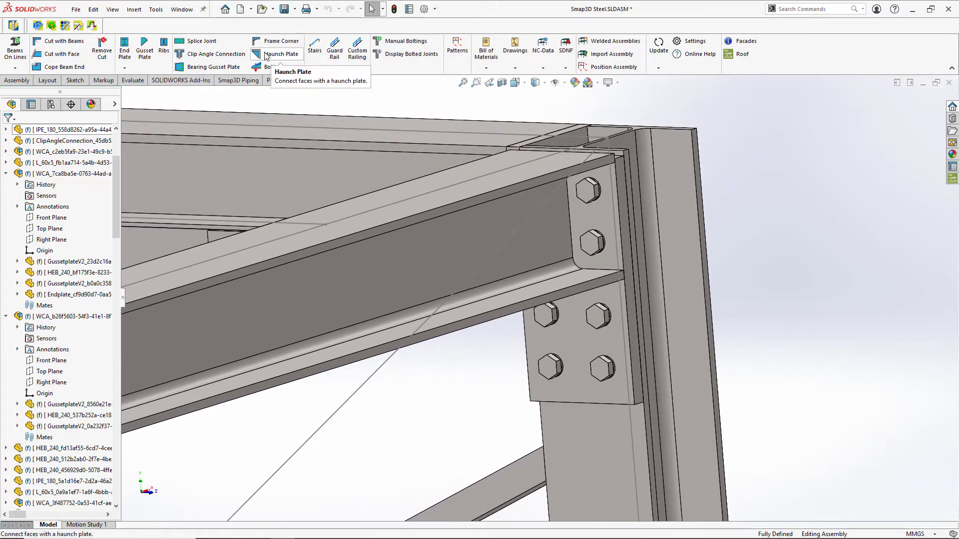
# - Add a chamfered haunch plate with chord plate below the corner end plate
pyautogui.click(280, 54)
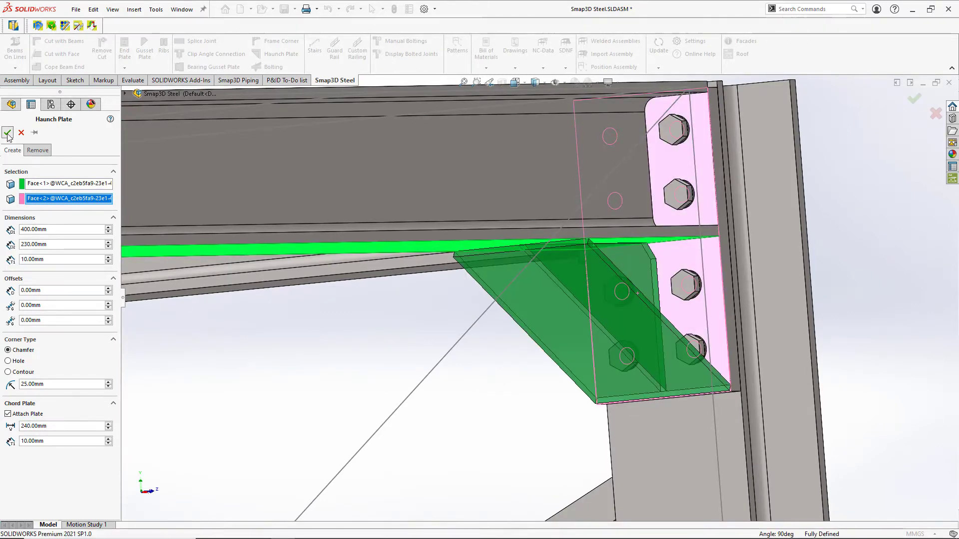
pyautogui.click(8, 132)
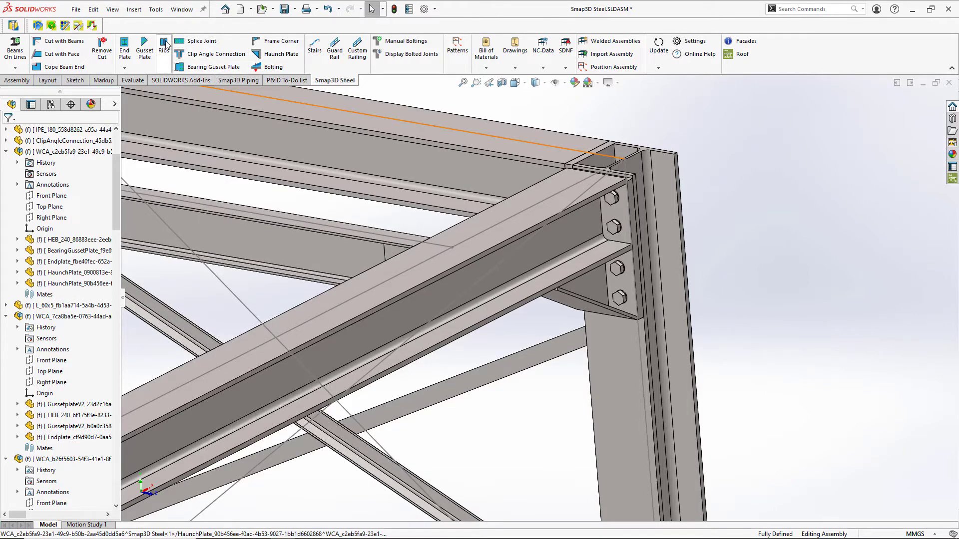
pyautogui.click(163, 48)
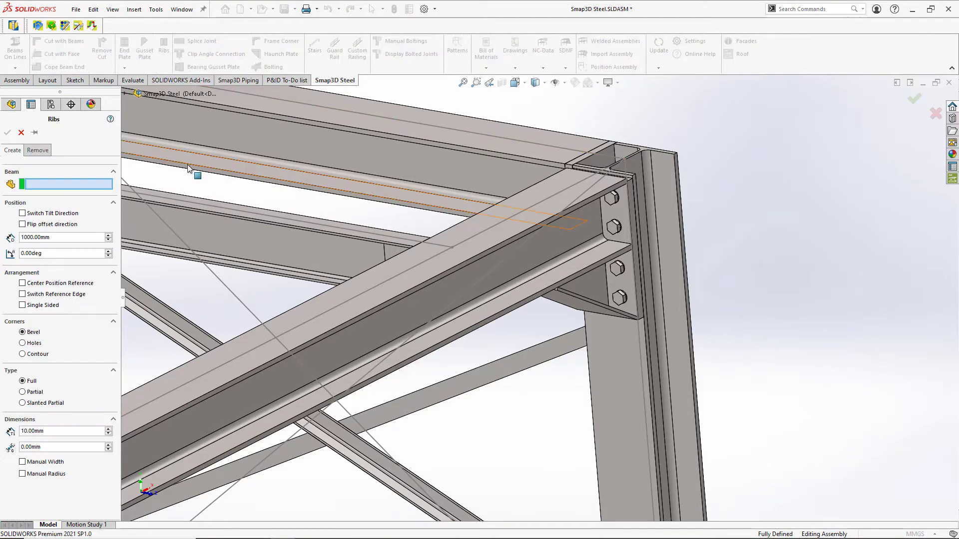
pyautogui.click(414, 297)
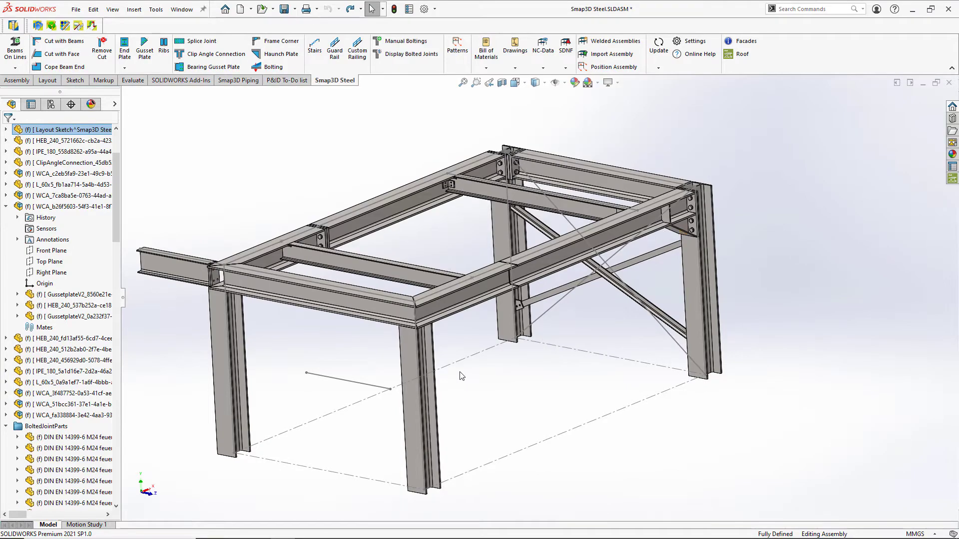
pyautogui.moveTo(461, 377)
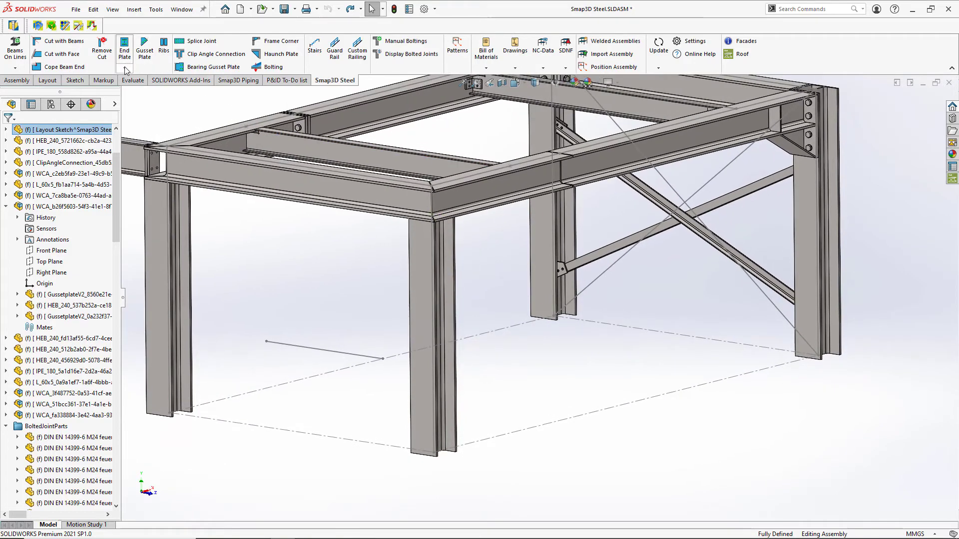
# - Add a column base plate with a 200 mm HEA 100 shear stub at 0.00deg
pyautogui.click(124, 69)
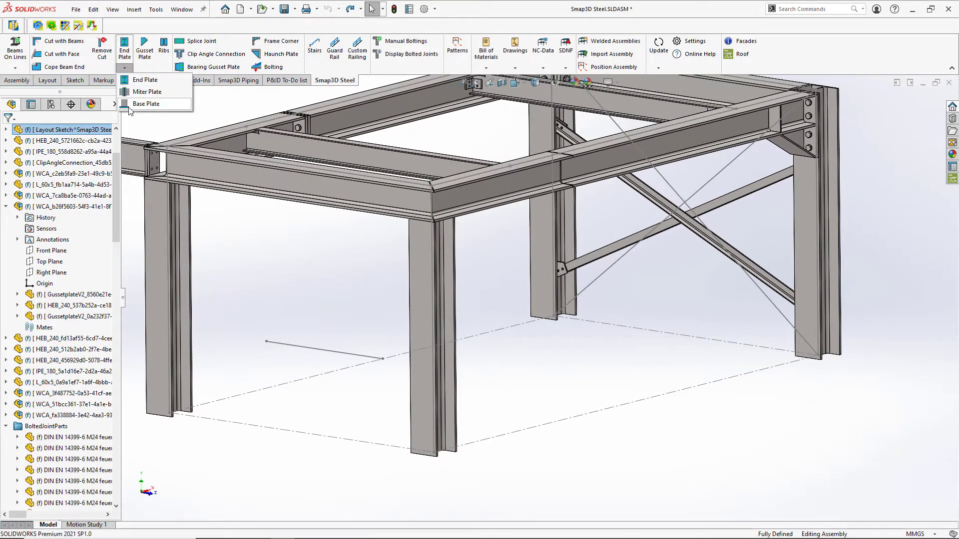
pyautogui.click(146, 104)
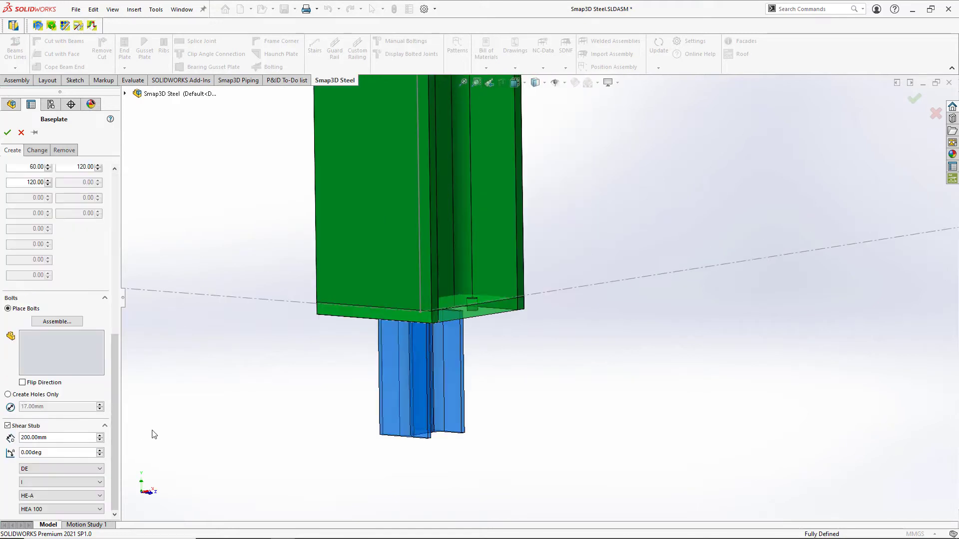
pyautogui.moveTo(118, 438)
pyautogui.write('45')
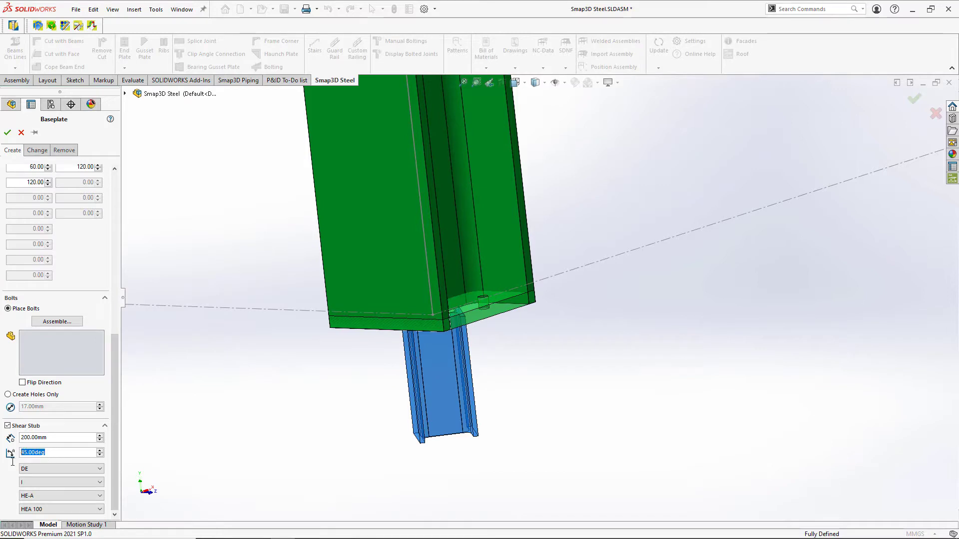
pyautogui.write('0.00deg')
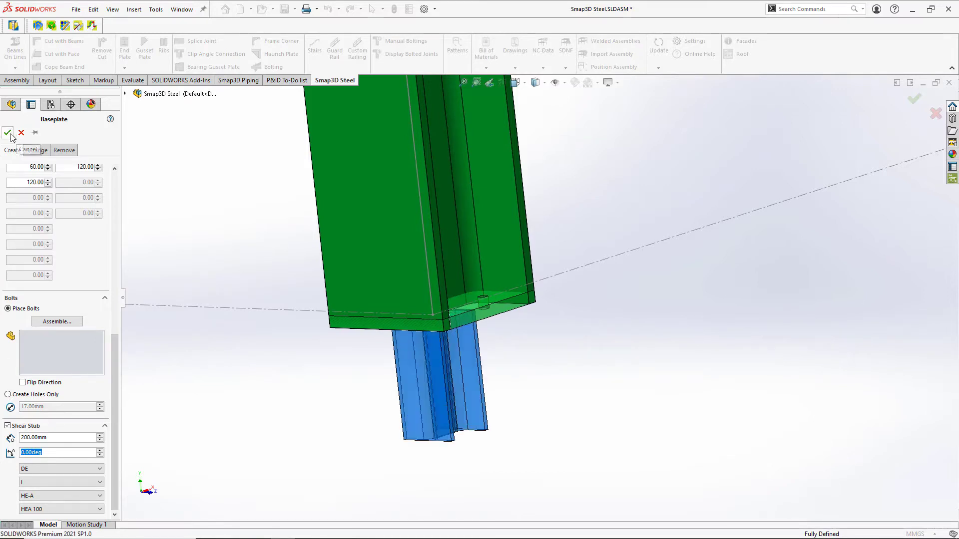
pyautogui.click(8, 134)
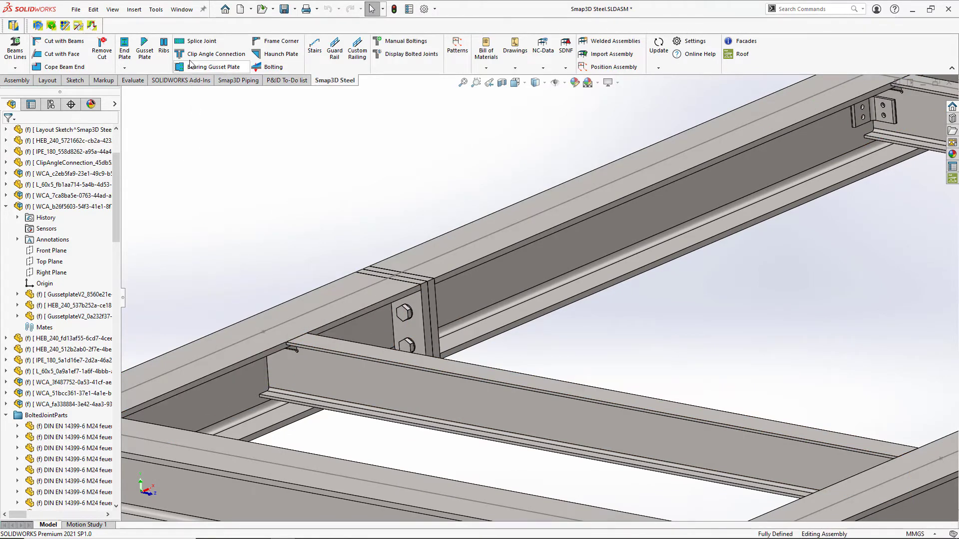
pyautogui.moveTo(215, 54)
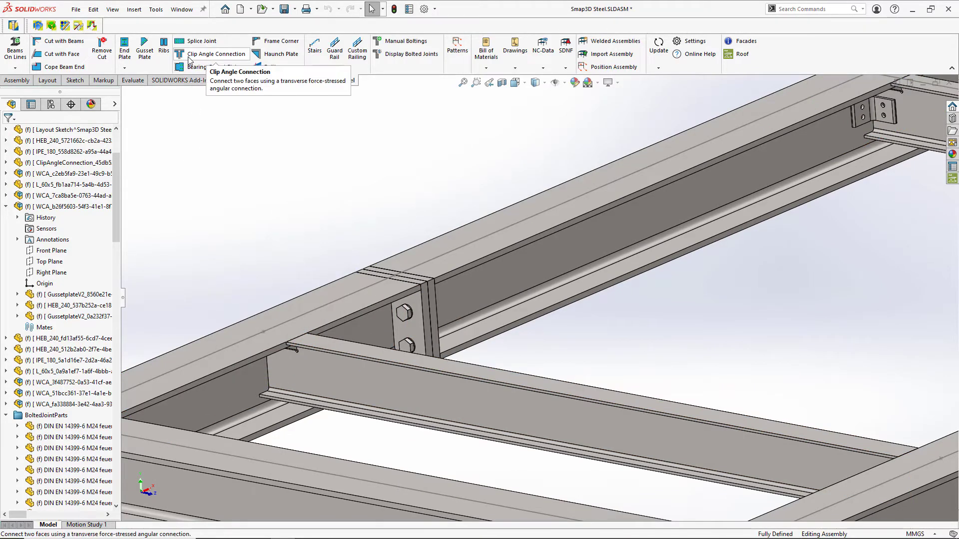
# - Start a clip angle connection where the IPE crossbeam meets the main girder
pyautogui.click(214, 54)
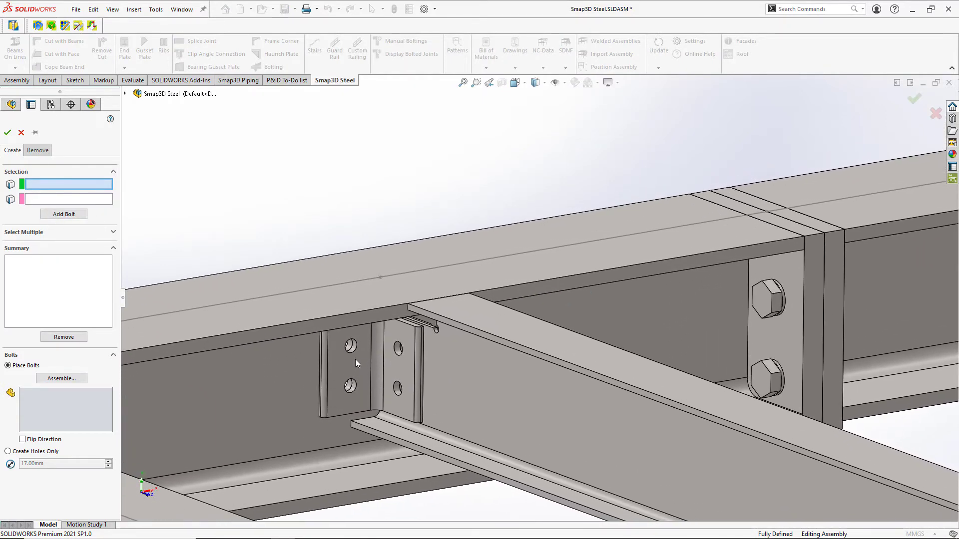
pyautogui.moveTo(351, 351)
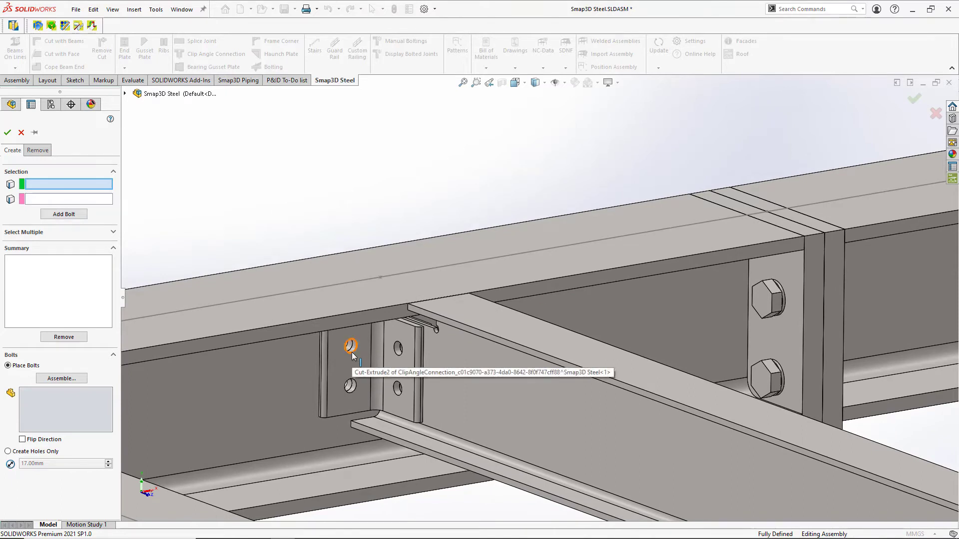
# - Define two M12 bolt positions with washers and nuts through the clip angle and girder holes
pyautogui.click(349, 345)
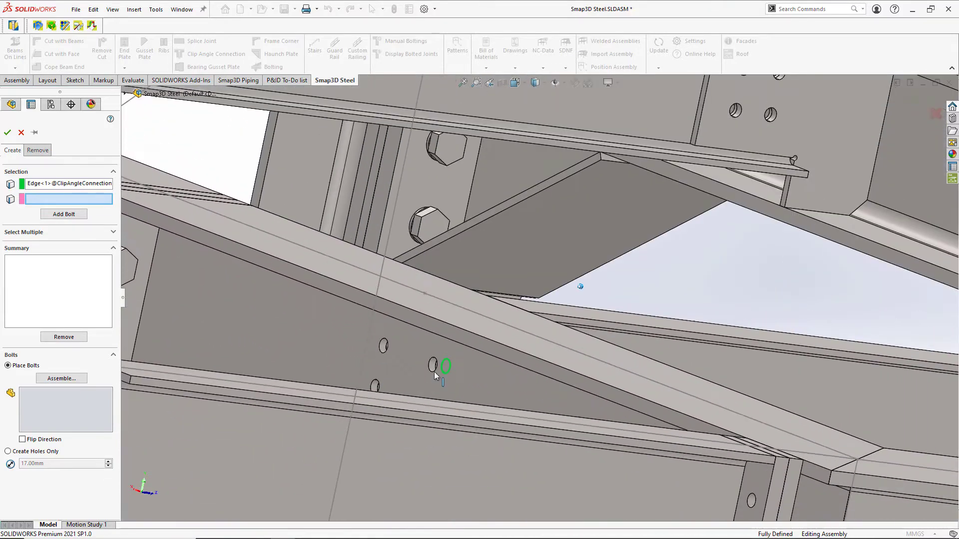
pyautogui.click(431, 368)
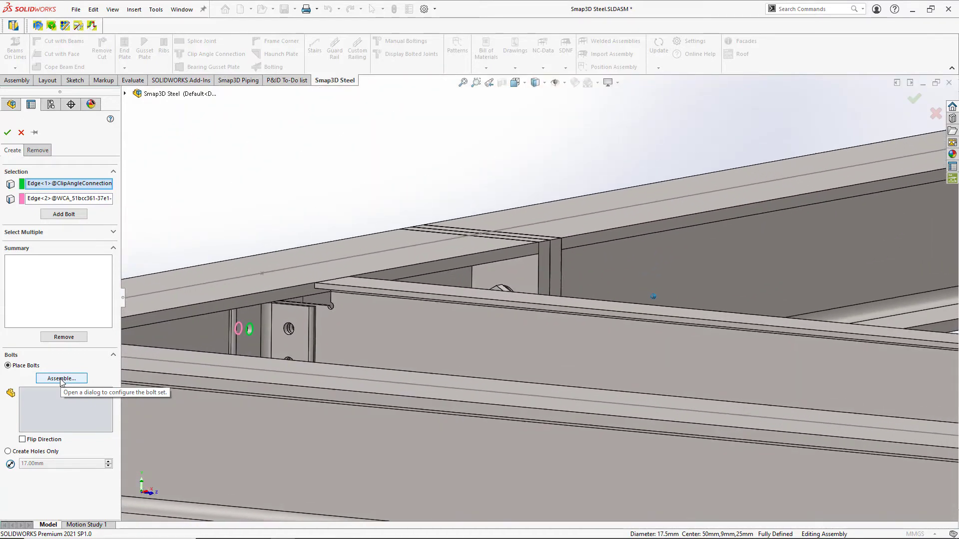
pyautogui.click(60, 378)
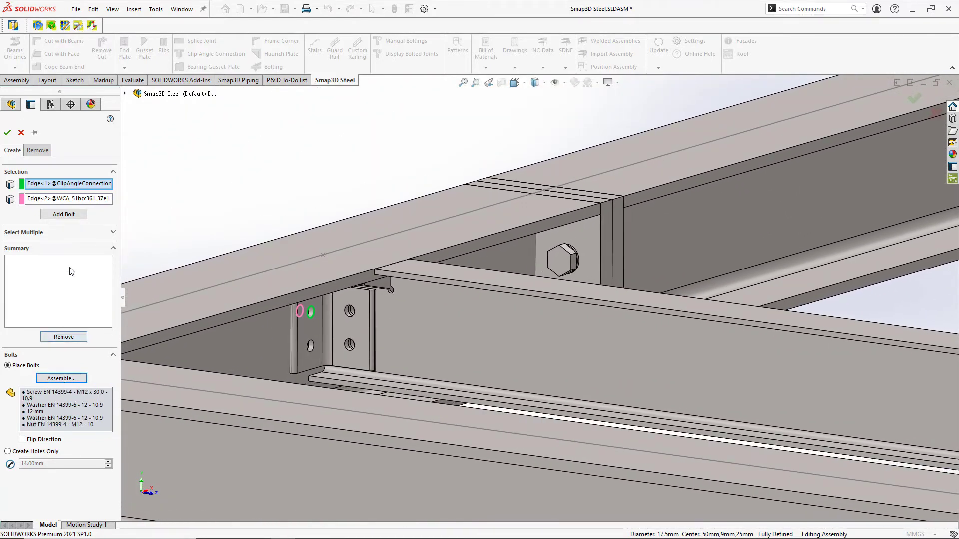
pyautogui.moveTo(64, 216)
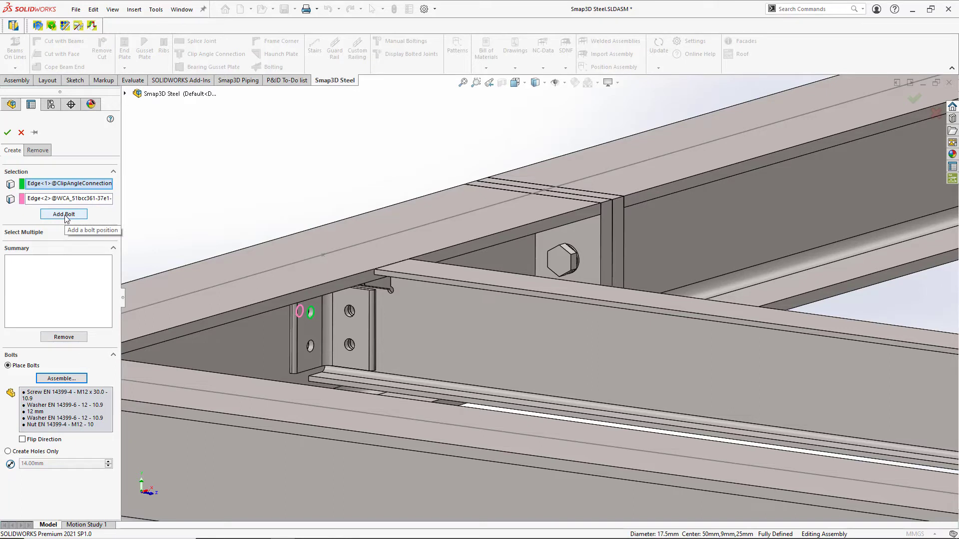
pyautogui.click(64, 214)
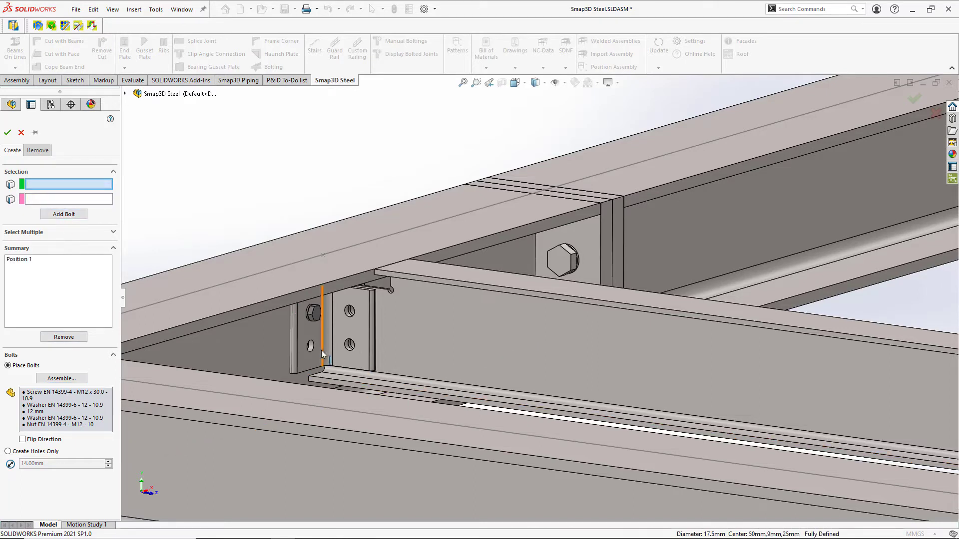
pyautogui.click(310, 348)
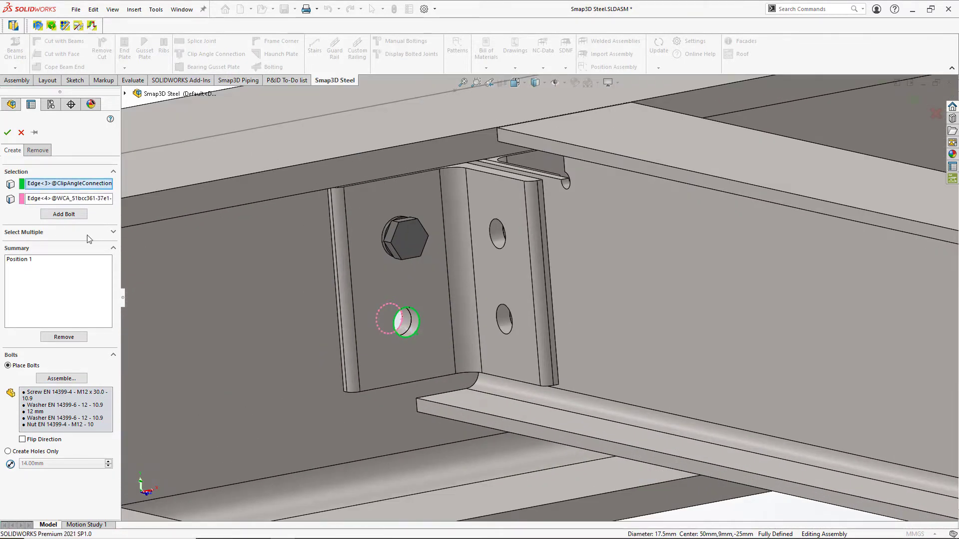
pyautogui.click(63, 214)
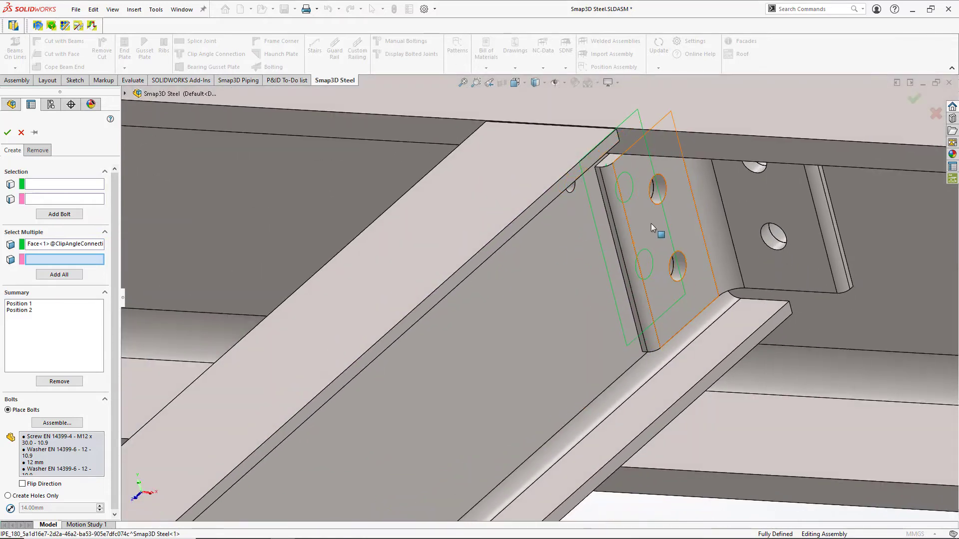
# - Bolt all holes of both clip angle connections using Add All
pyautogui.click(59, 275)
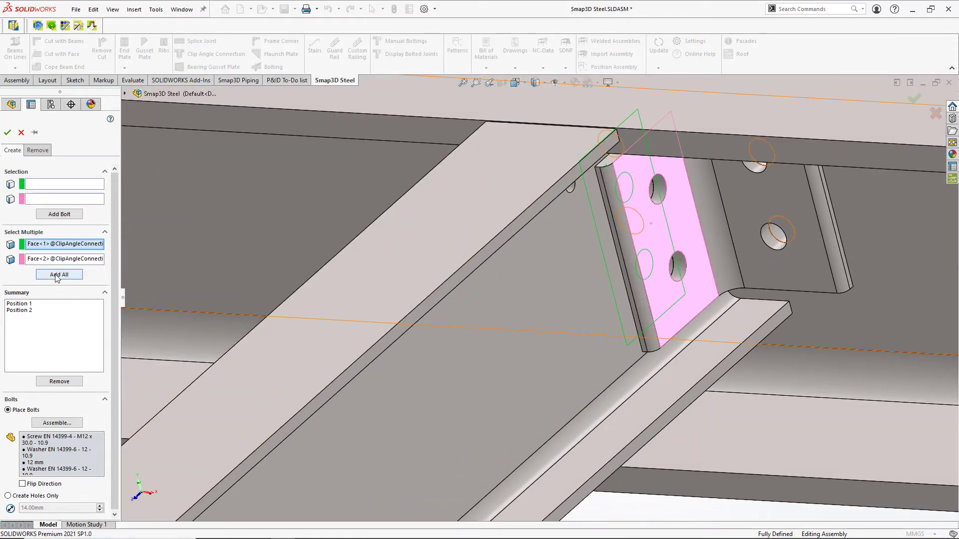
pyautogui.click(59, 274)
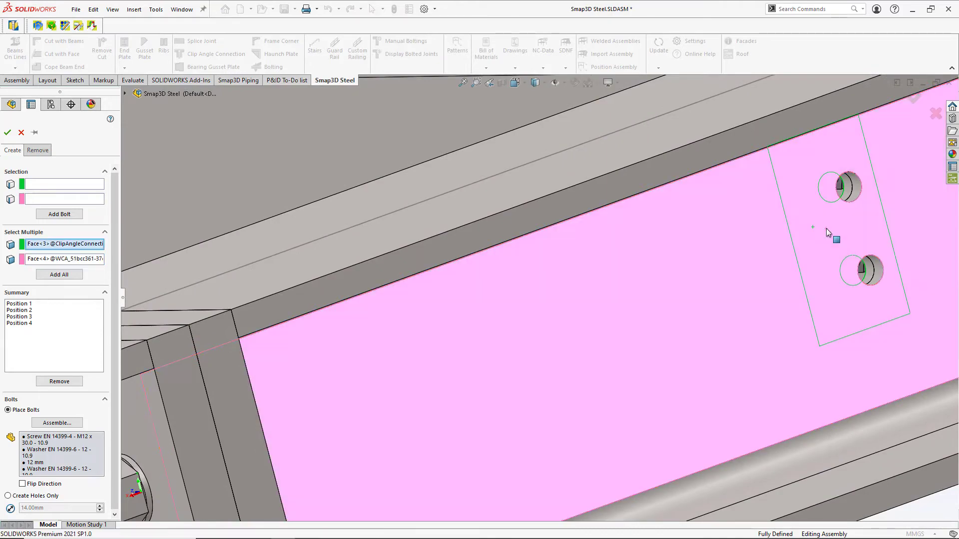
pyautogui.click(59, 274)
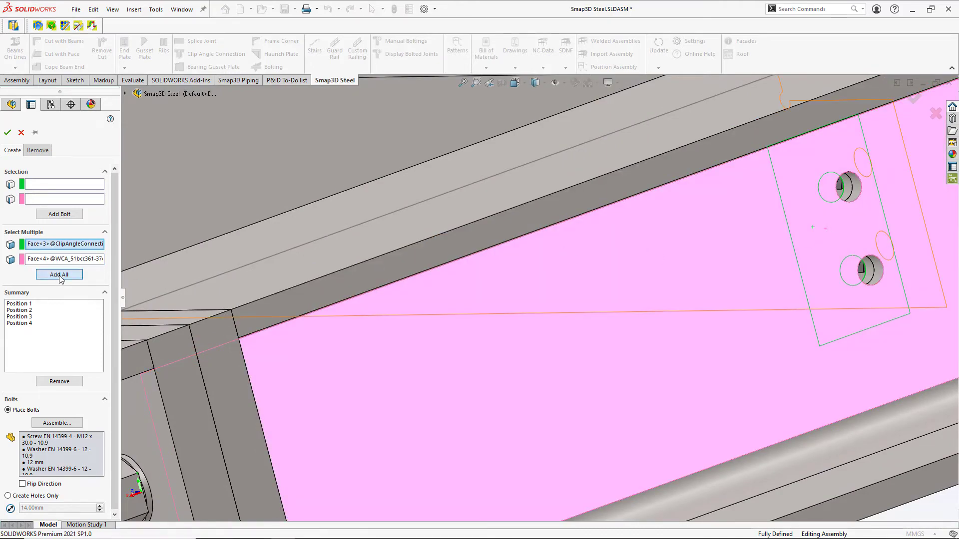
pyautogui.click(59, 274)
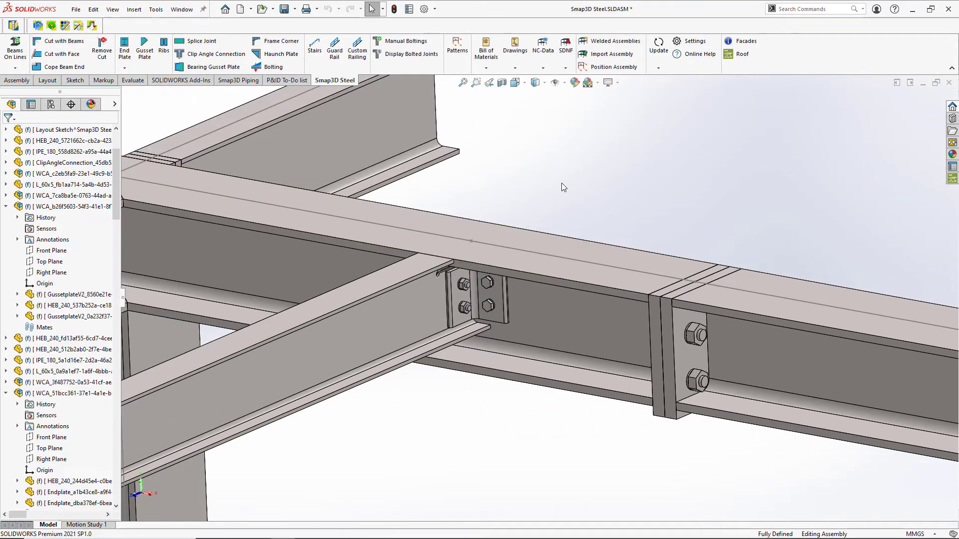
pyautogui.moveTo(555, 206)
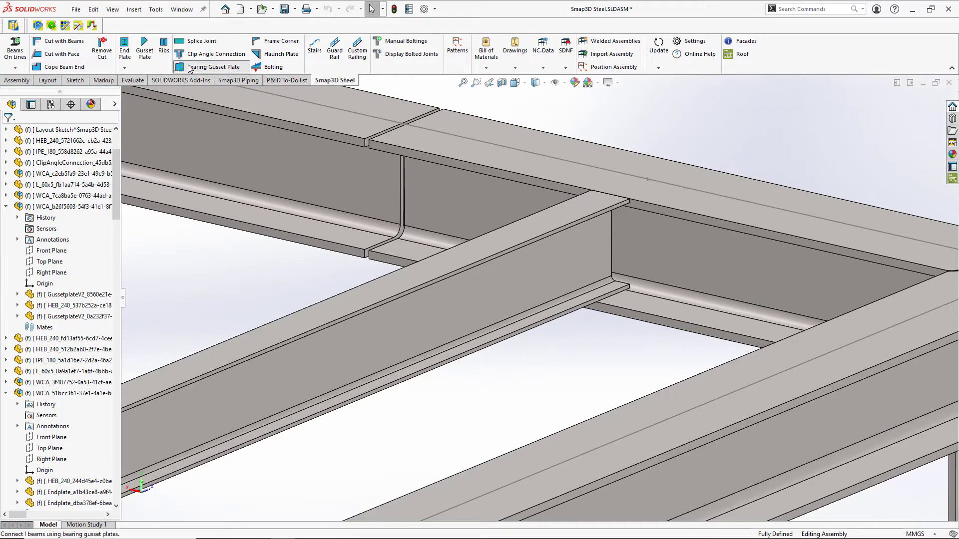
# - Add a bearing gusset plate seating the IPE 180 beam end on the HEB 240 beam
pyautogui.click(213, 67)
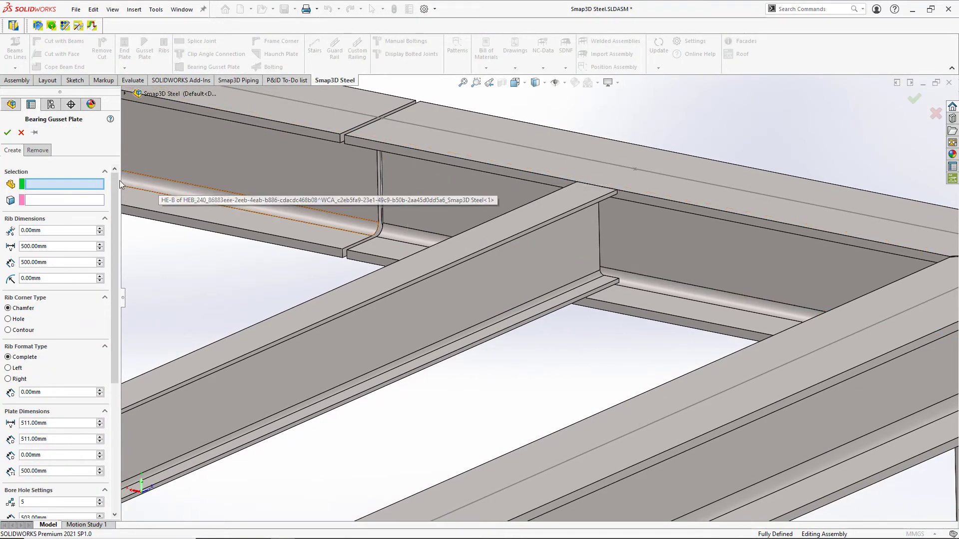
pyautogui.click(566, 229)
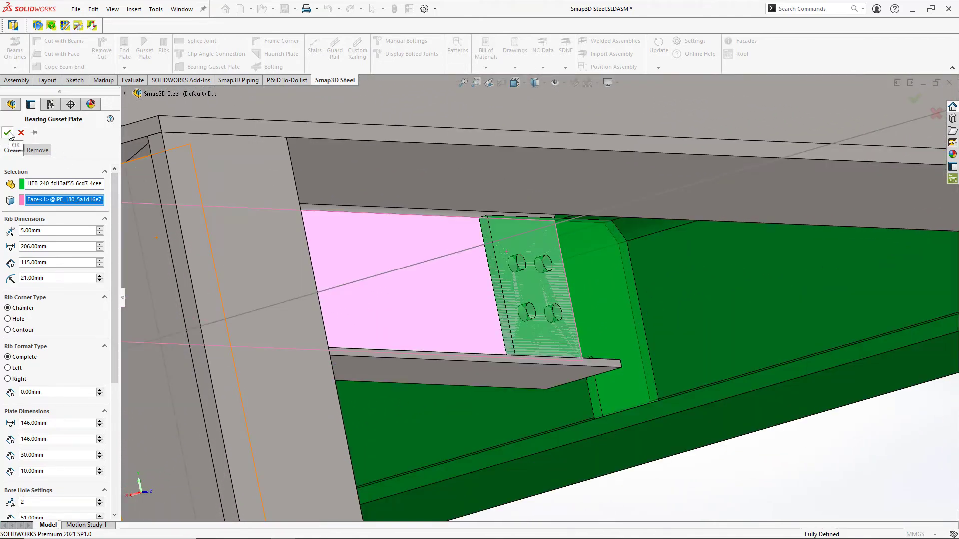
pyautogui.click(8, 135)
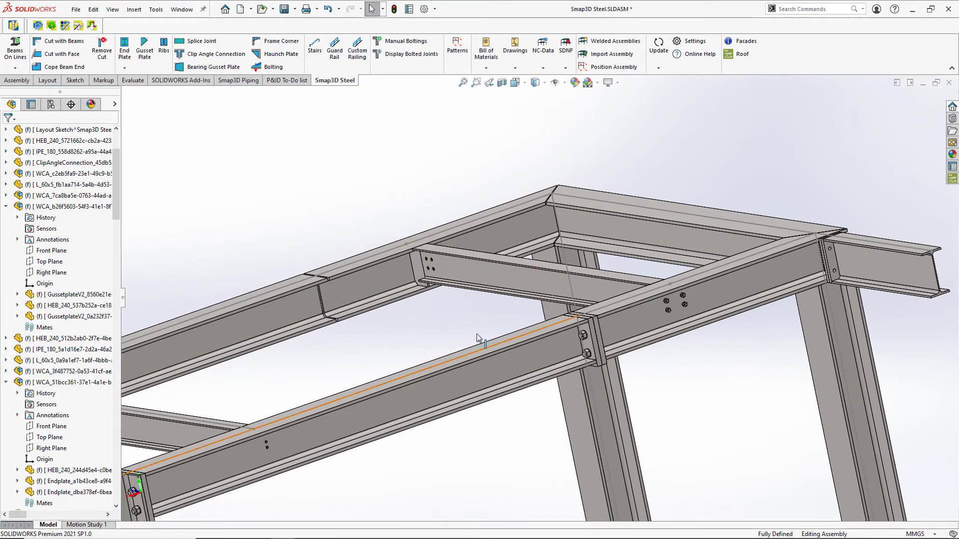
pyautogui.moveTo(477, 336); pyautogui.dragTo(506, 270)
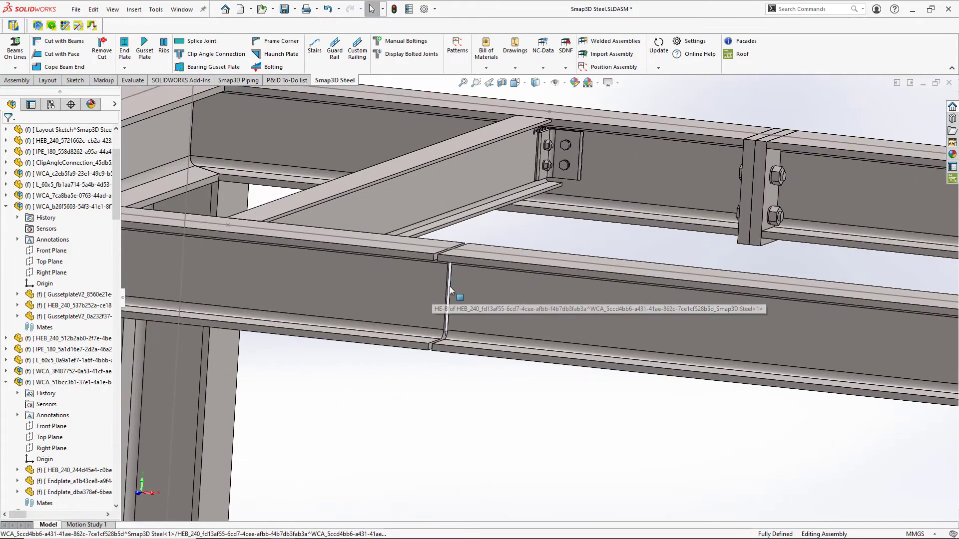
# - Join the two in-line HEB 240 beam sections with a splice plate joint
pyautogui.click(180, 41)
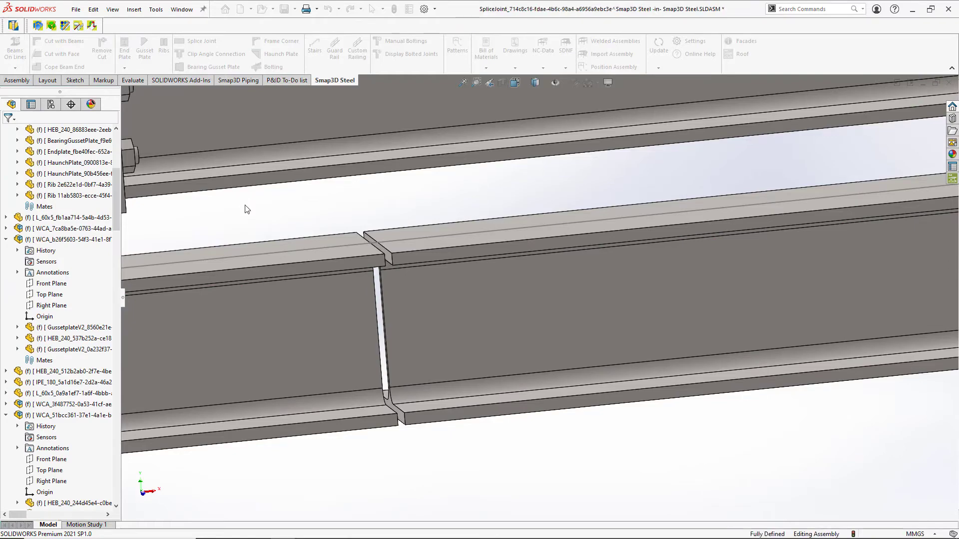
pyautogui.click(199, 40)
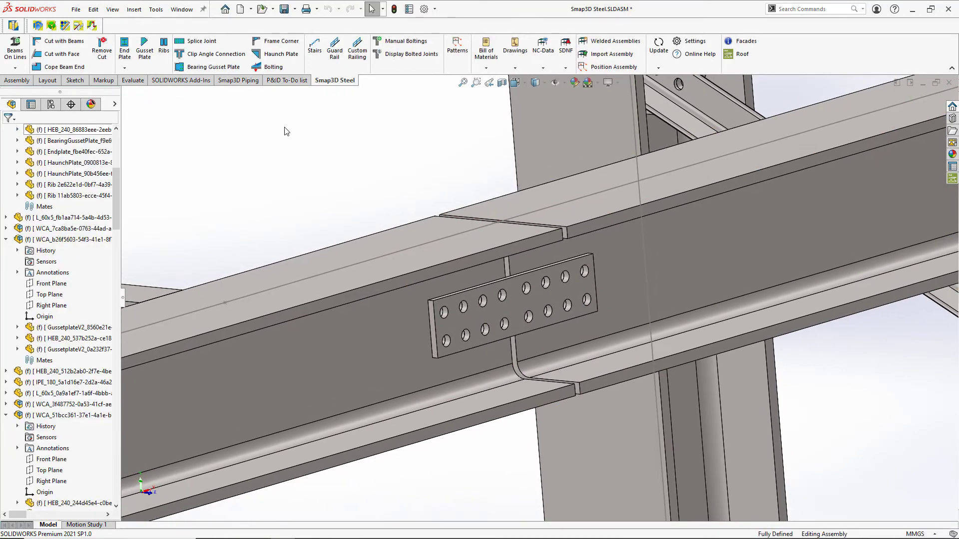
pyautogui.click(265, 67)
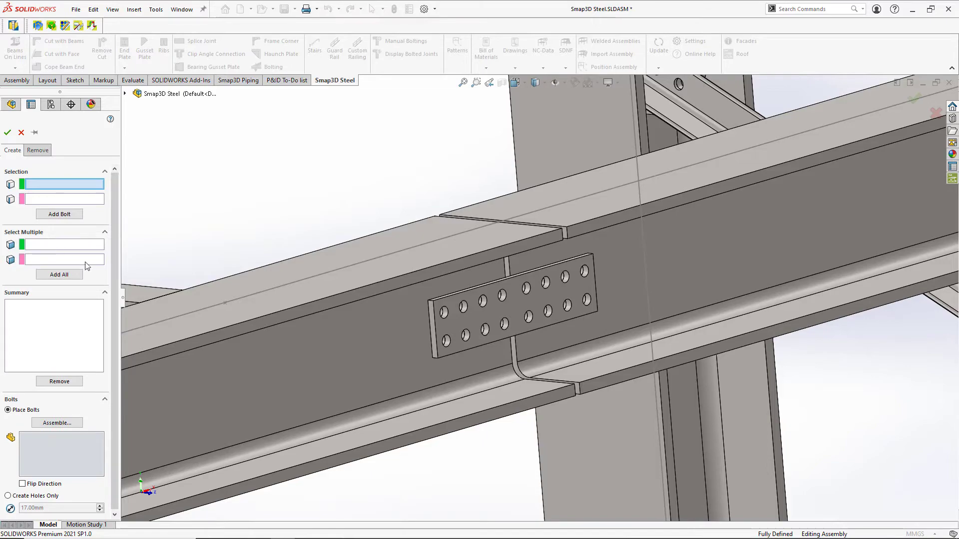
# - Select the splice plate faces and bolt every hole with Add All
pyautogui.click(522, 307)
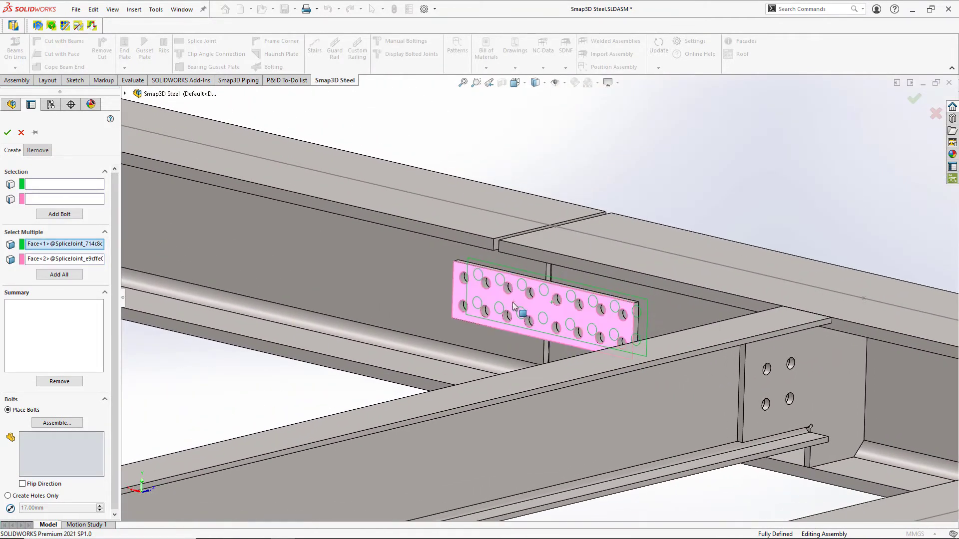
pyautogui.click(59, 213)
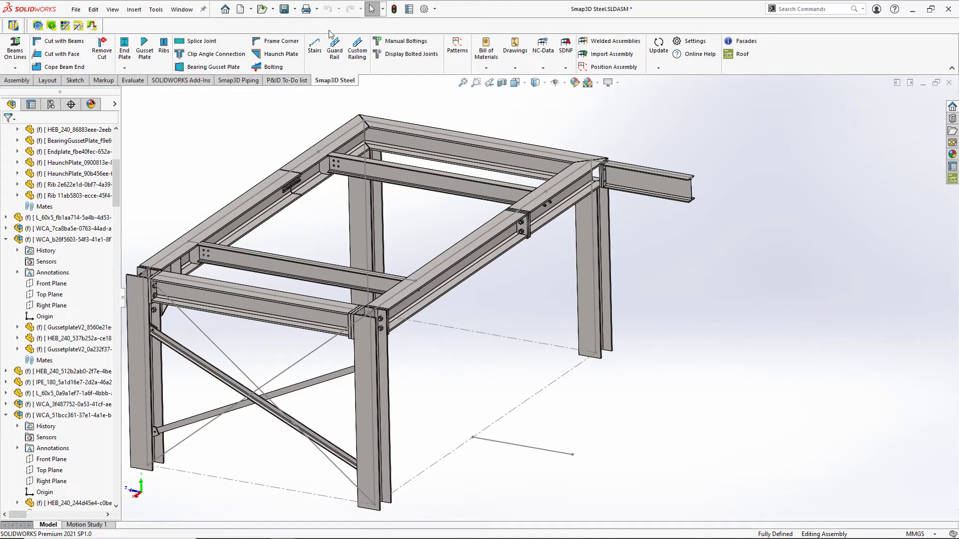
pyautogui.moveTo(314, 45)
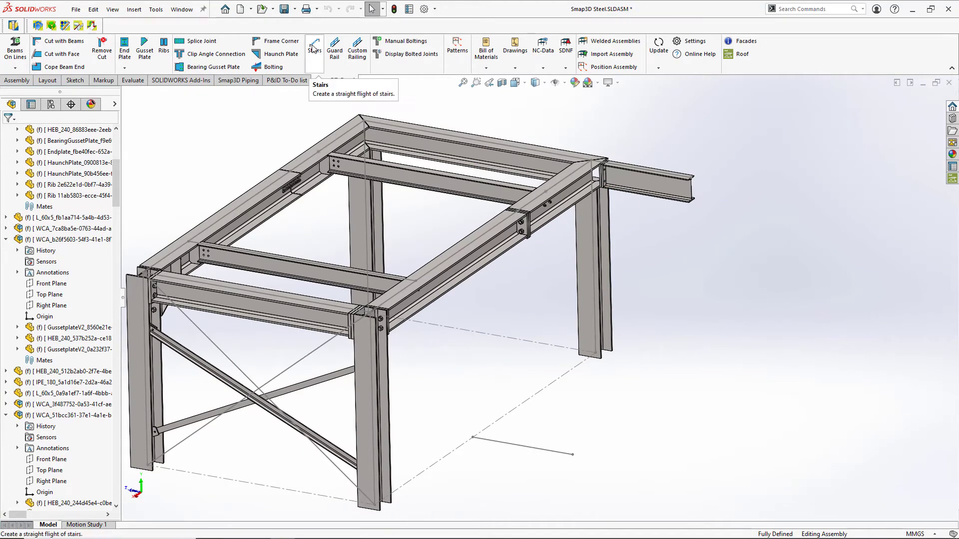
# - Start a straight steel stair flight from the platform edge down to the ground
pyautogui.click(314, 48)
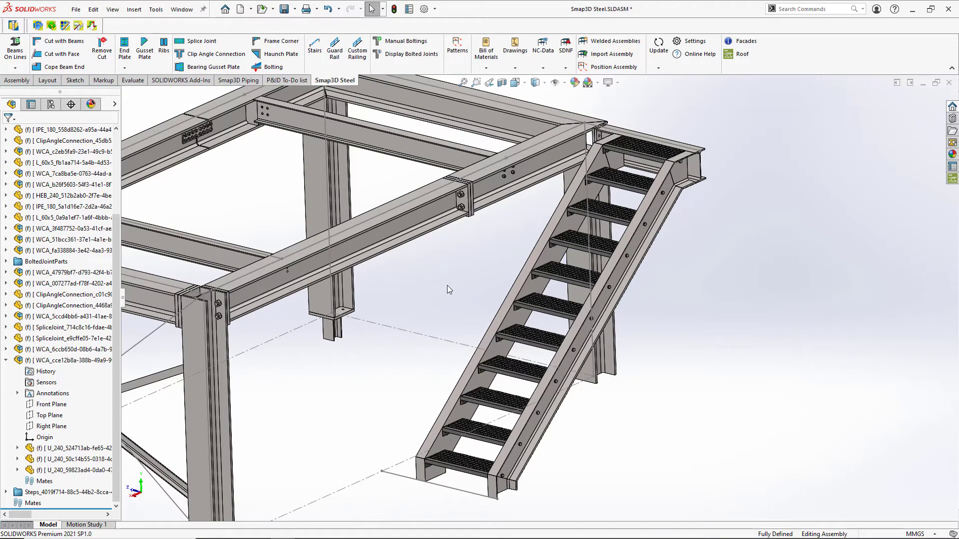
pyautogui.moveTo(335, 48)
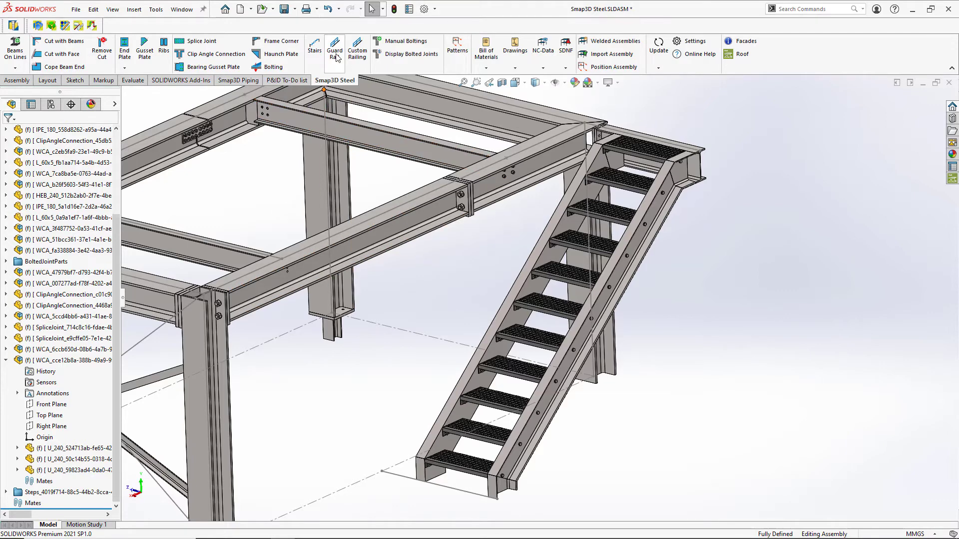
# - Add a guard railing along the stair stringer edge with Post Ends set to Cut
pyautogui.click(334, 48)
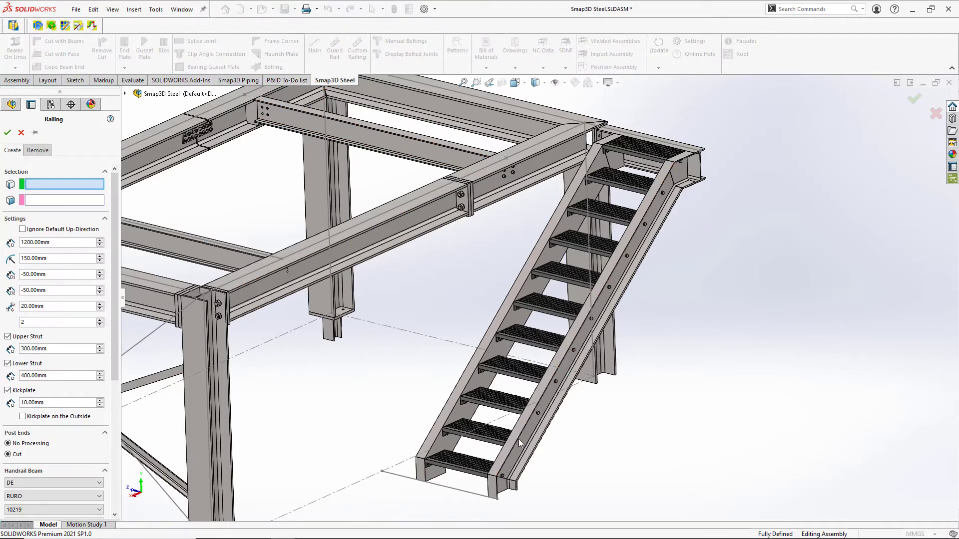
pyautogui.moveTo(520, 455)
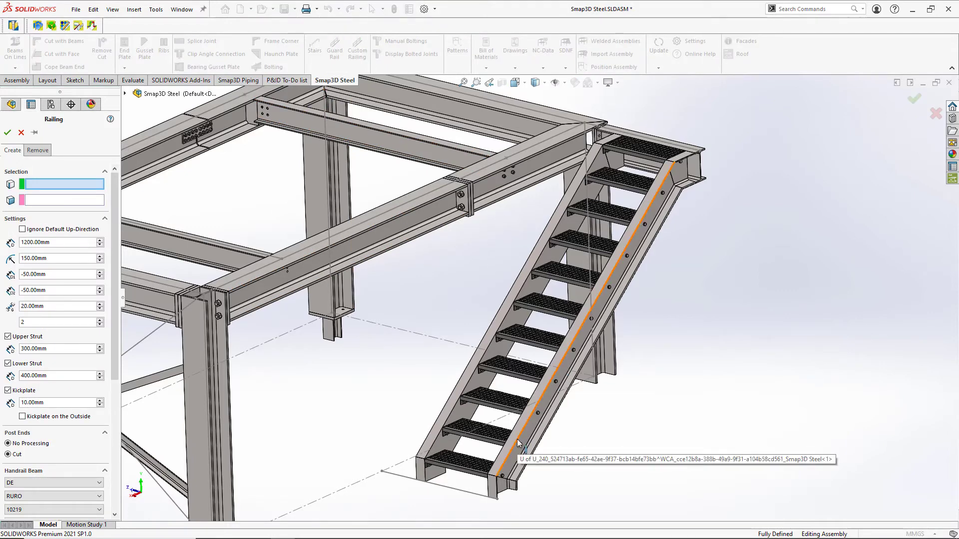
pyautogui.click(522, 444)
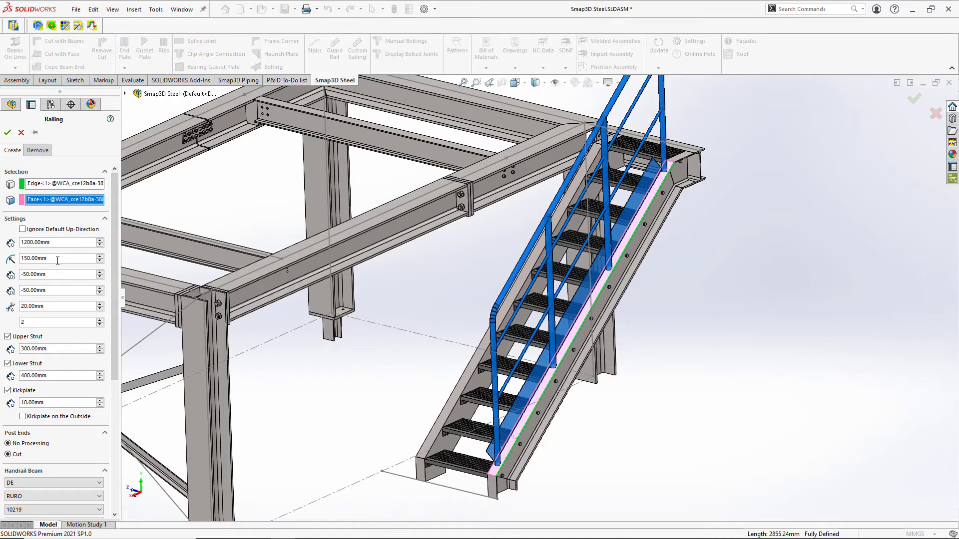
pyautogui.click(6, 454)
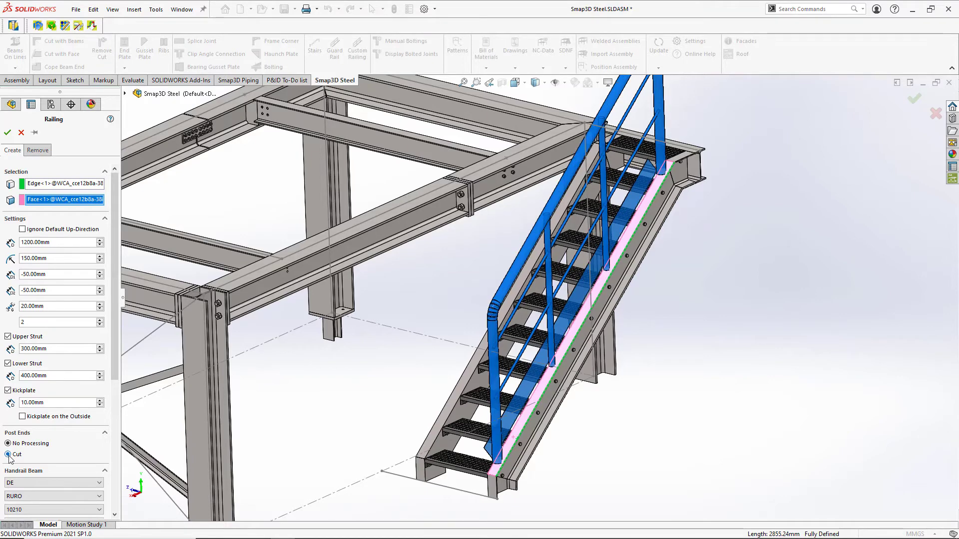
pyautogui.click(7, 454)
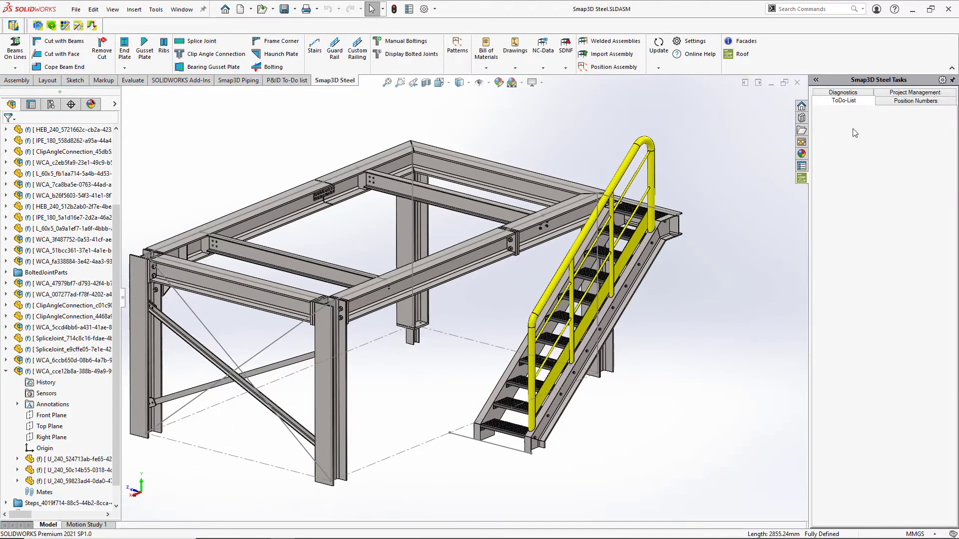
# - Load the saved project order data and show the position numbers overview
pyautogui.click(914, 92)
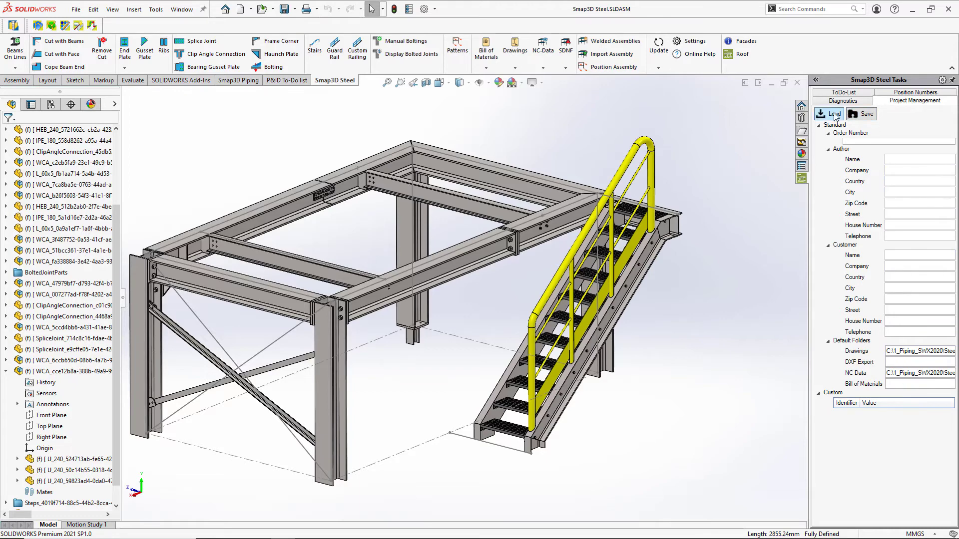
pyautogui.click(828, 114)
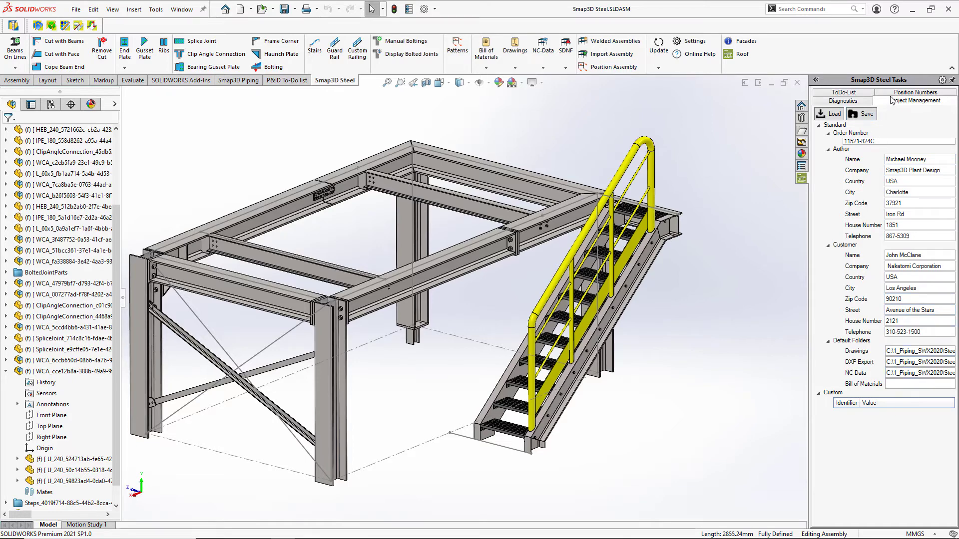
pyautogui.click(915, 92)
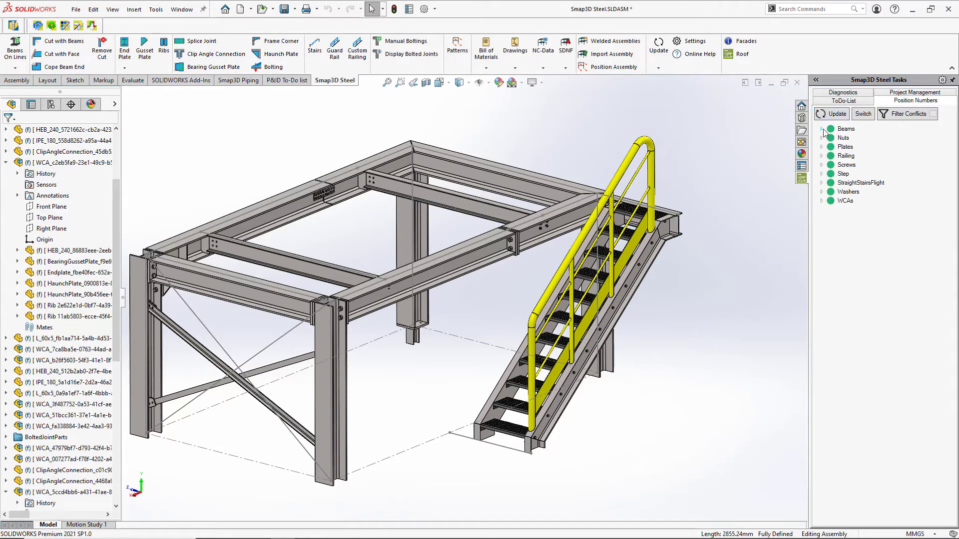
# - Regroup the steel parts list from flat position numbers into component categories like Beams, Nuts, Plates
pyautogui.click(821, 138)
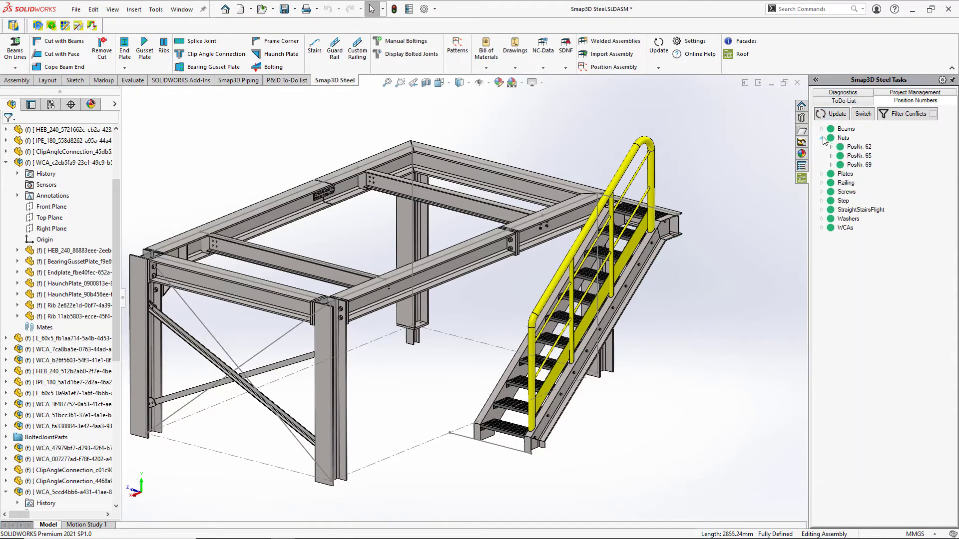
pyautogui.click(822, 138)
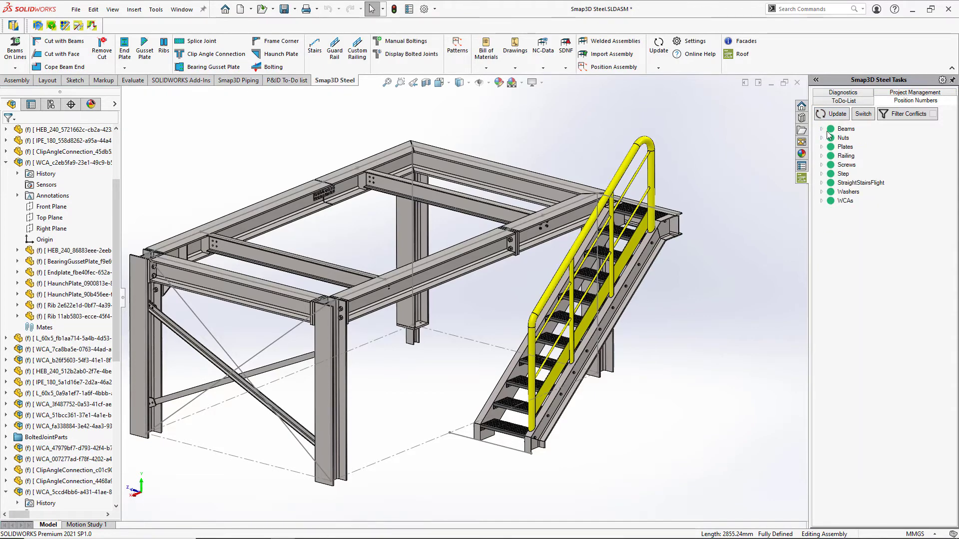
pyautogui.click(863, 114)
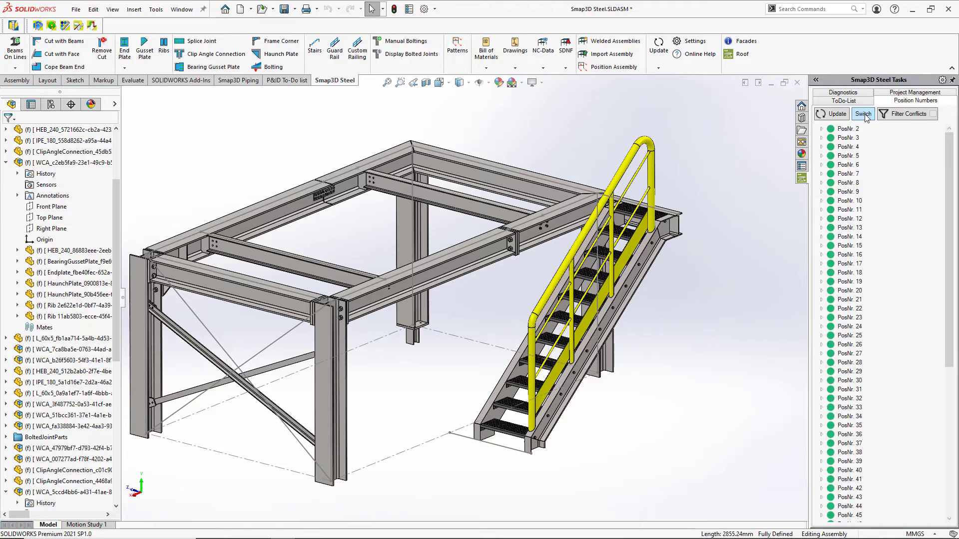
pyautogui.click(862, 114)
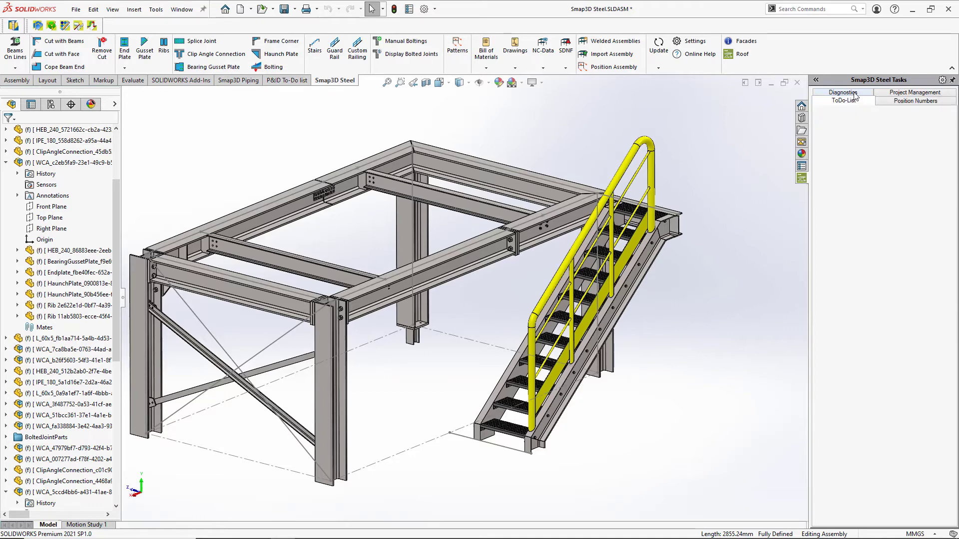
pyautogui.click(915, 100)
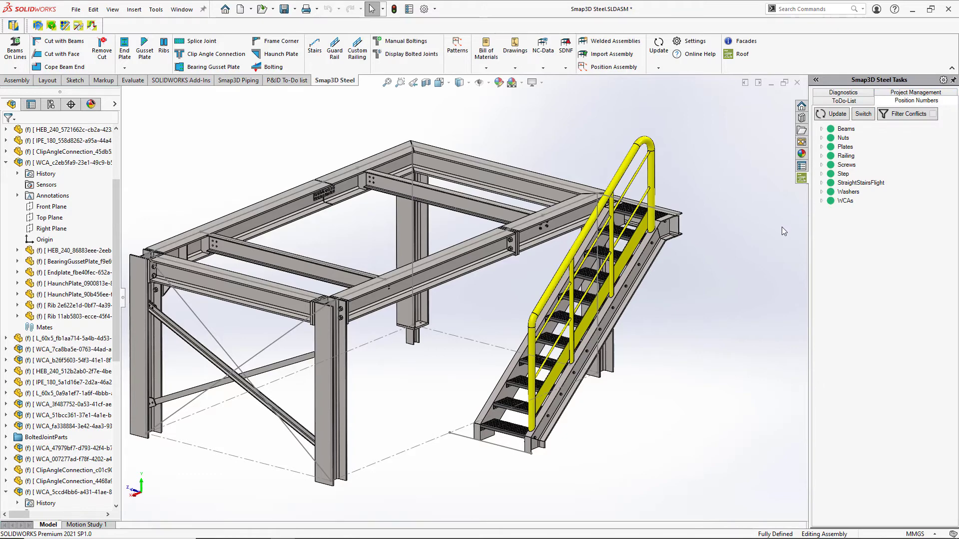
pyautogui.moveTo(681, 235)
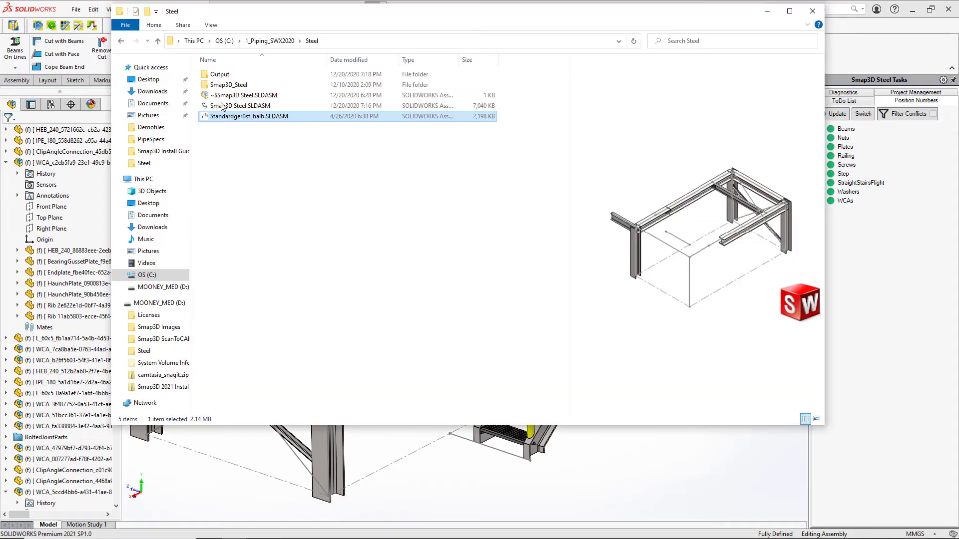
# - Open Job-123456.xlsx from the Output > BOM folder
pyautogui.doubleClick(220, 74)
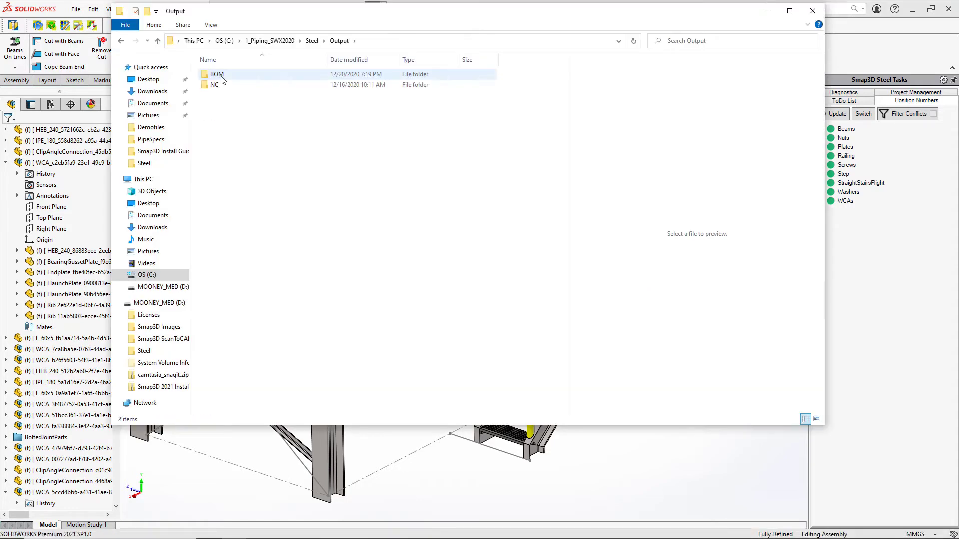
pyautogui.doubleClick(217, 74)
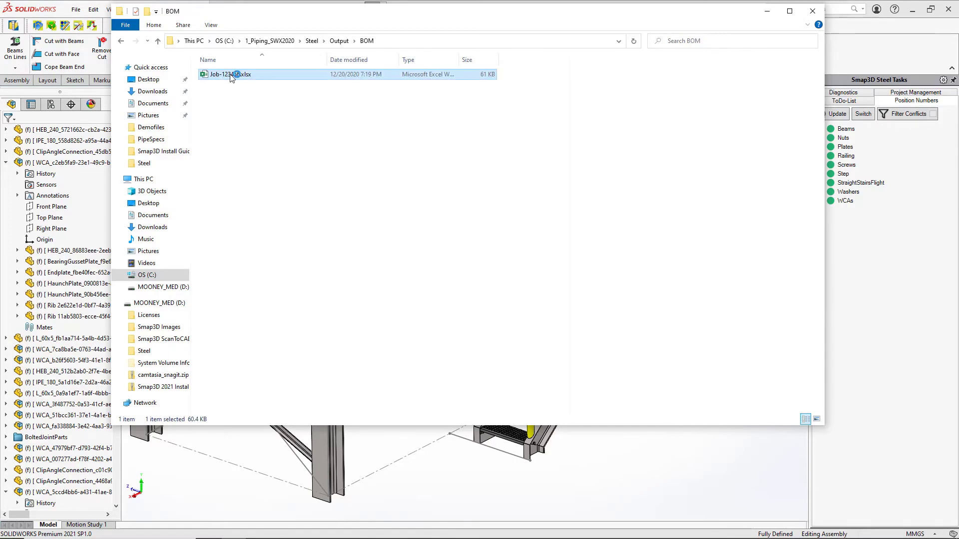
pyautogui.doubleClick(230, 74)
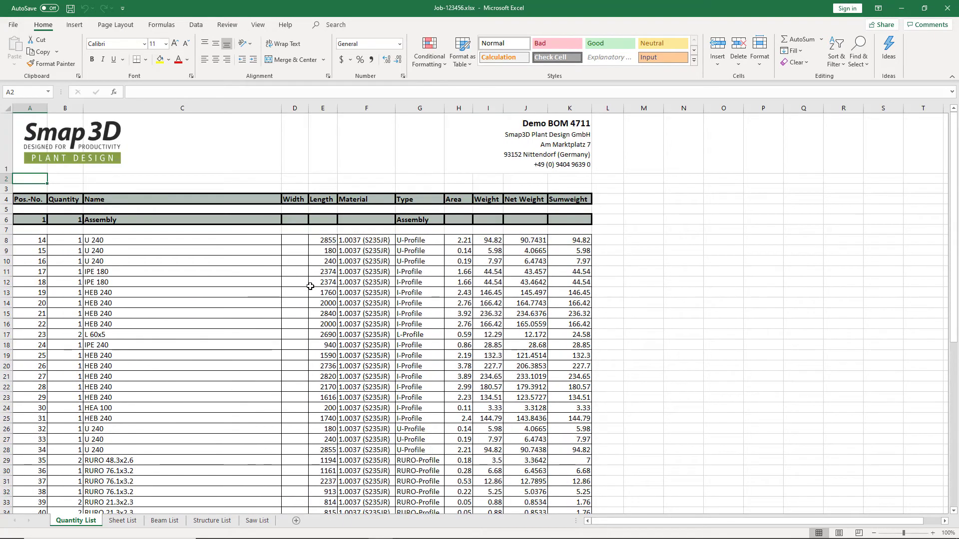
# - Browse the Quantity List, Sheet List, Beam List and Structure List sheets
pyautogui.scroll(-3)
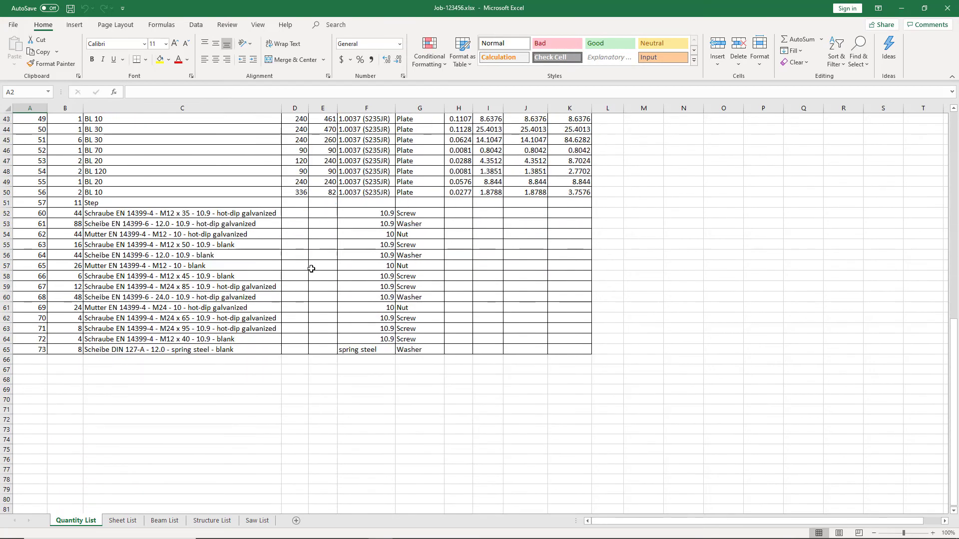
pyautogui.click(136, 520)
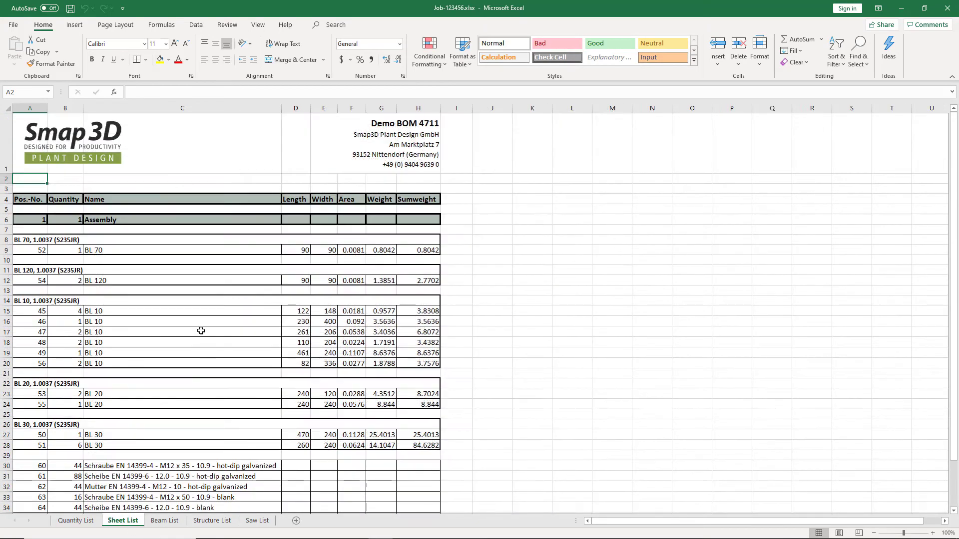
pyautogui.scroll(-3)
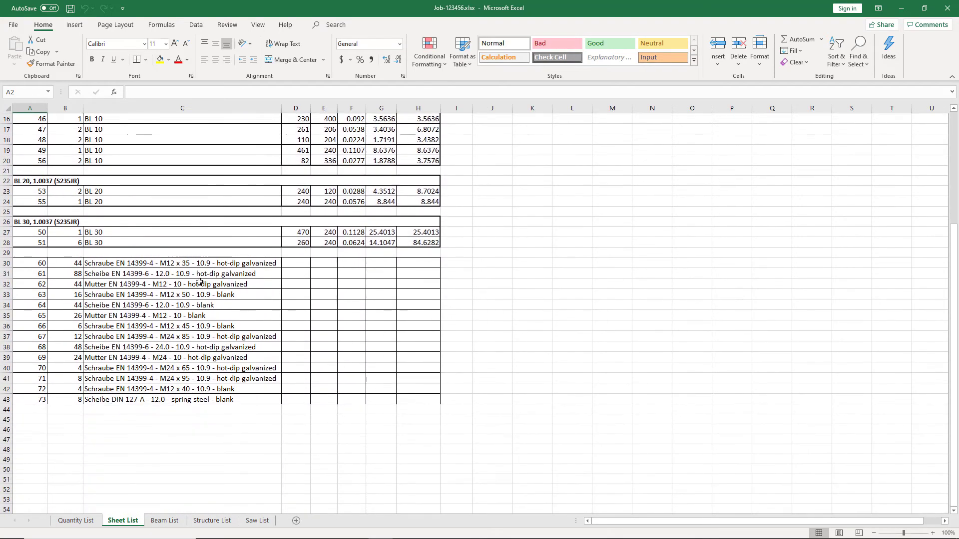
pyautogui.click(164, 521)
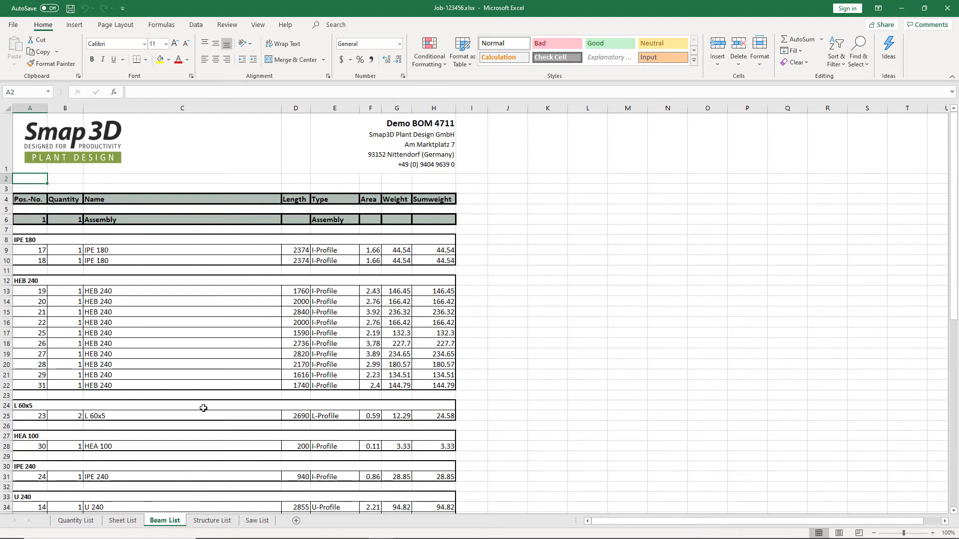
pyautogui.scroll(-3)
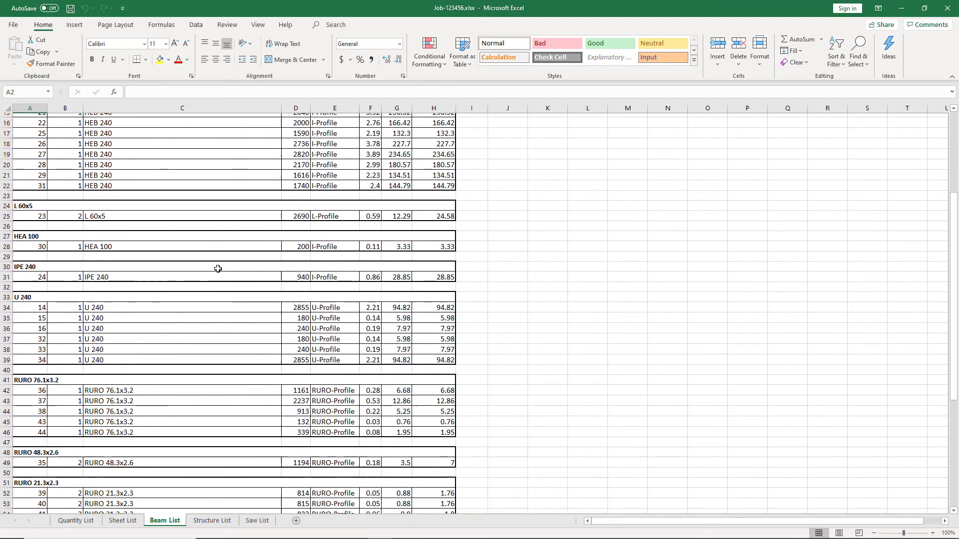
pyautogui.scroll(-3)
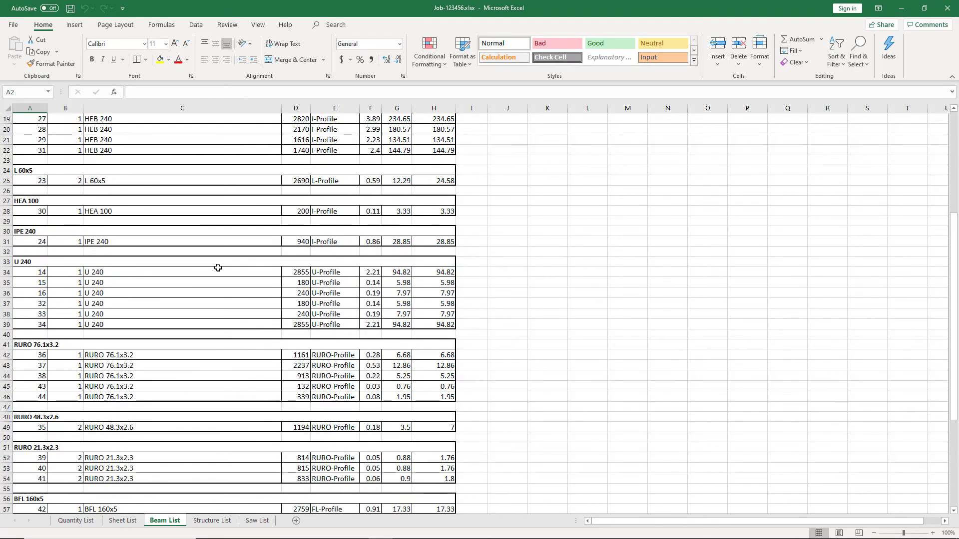
pyautogui.click(211, 521)
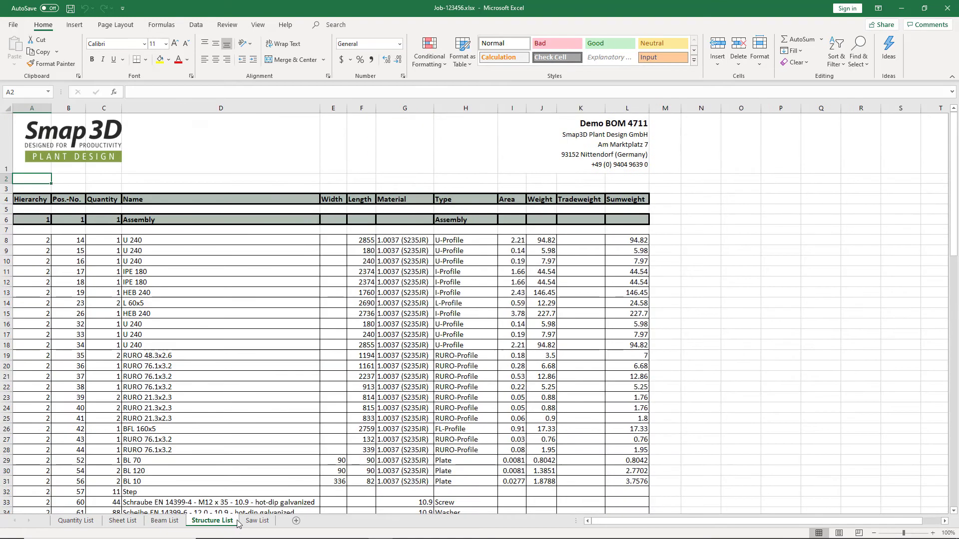
pyautogui.click(257, 534)
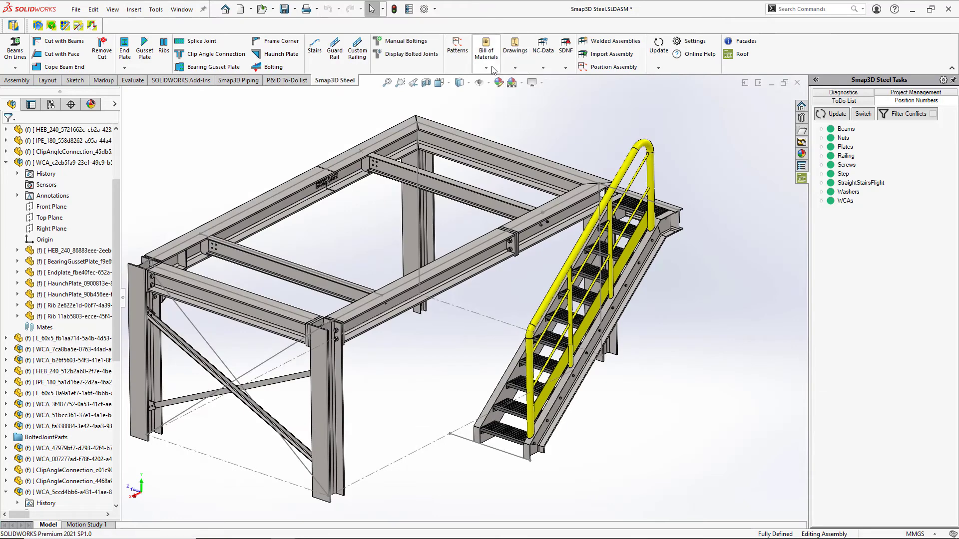
# - Run the Smap3D Steel DXF Export for the plates of job 11521-824C
pyautogui.click(514, 44)
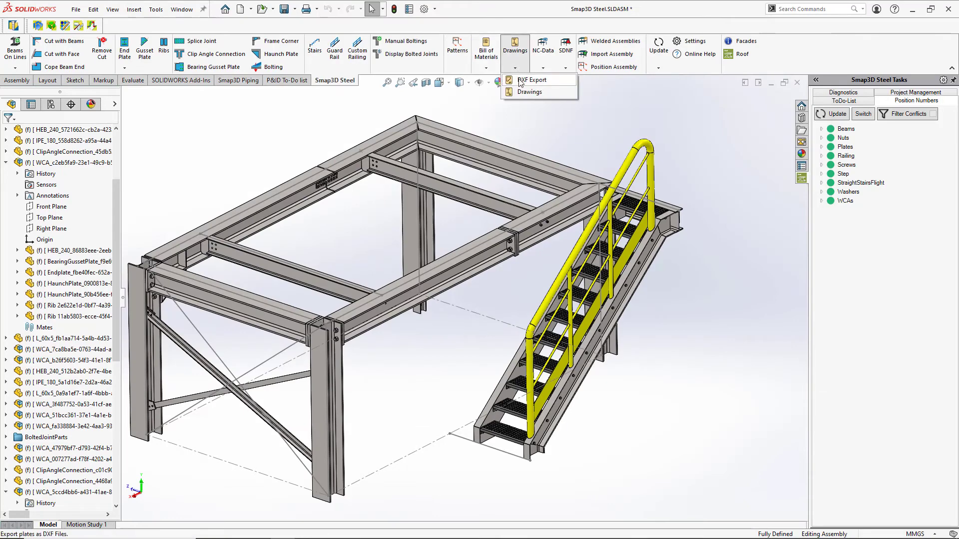
pyautogui.click(530, 79)
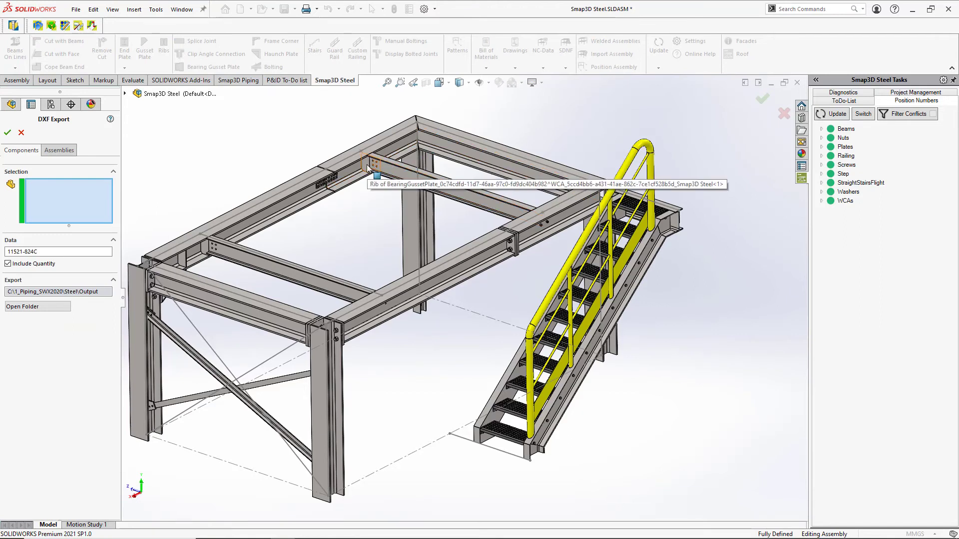
pyautogui.click(362, 167)
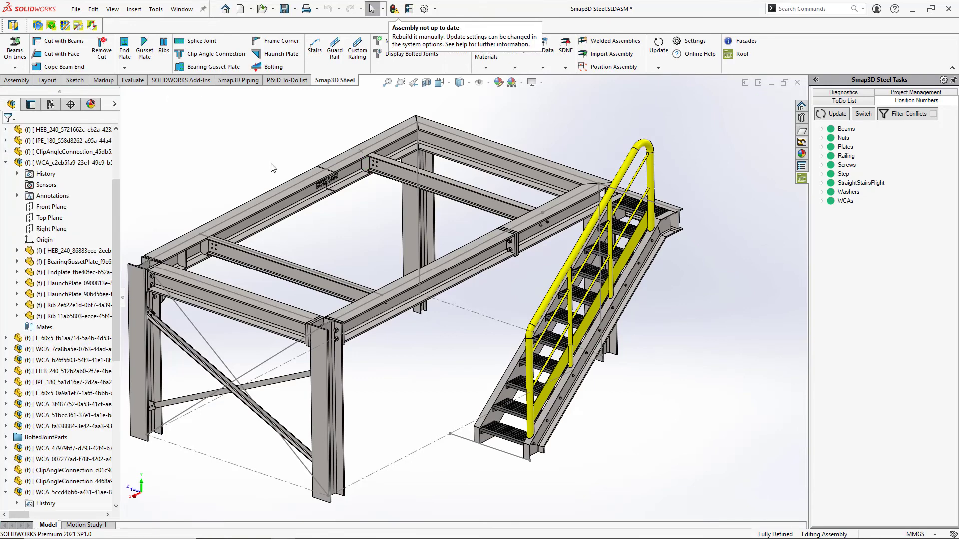
pyautogui.moveTo(307, 130)
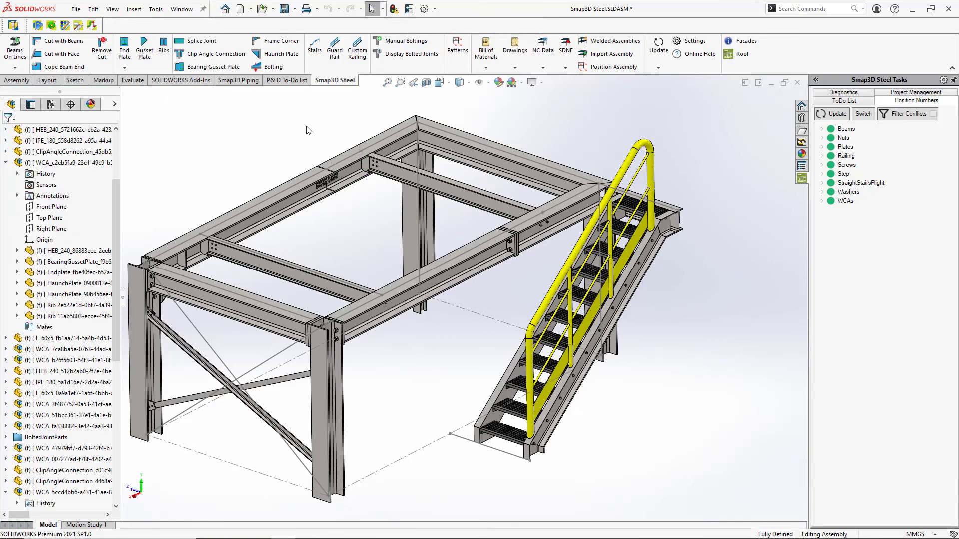
# - Export manufacturing drawings of the selected beam and gusset plate using the A3 templates
pyautogui.click(514, 67)
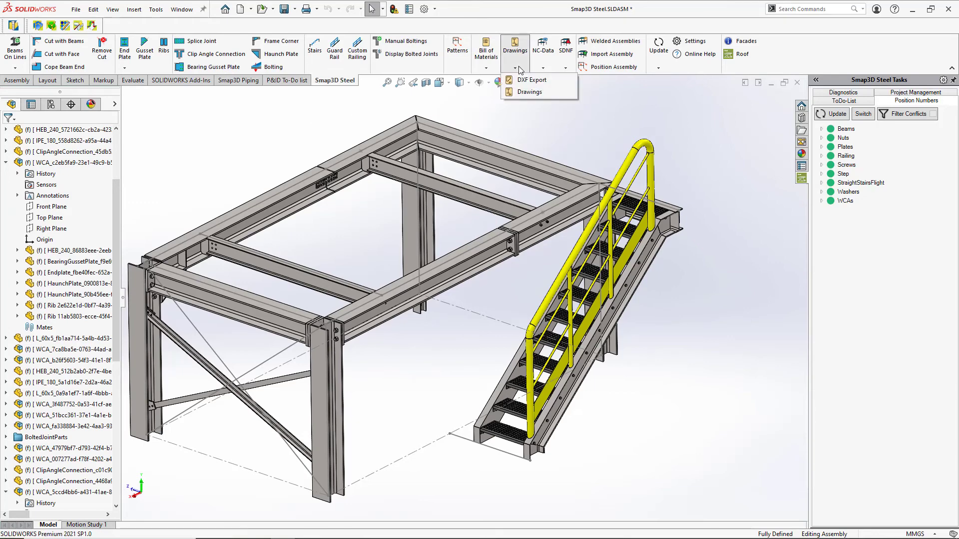
pyautogui.click(529, 92)
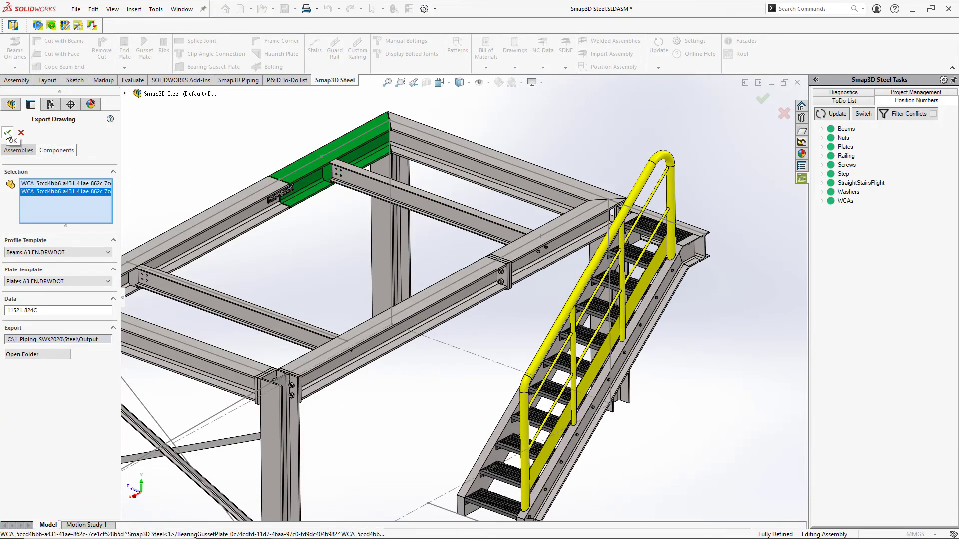
pyautogui.click(8, 135)
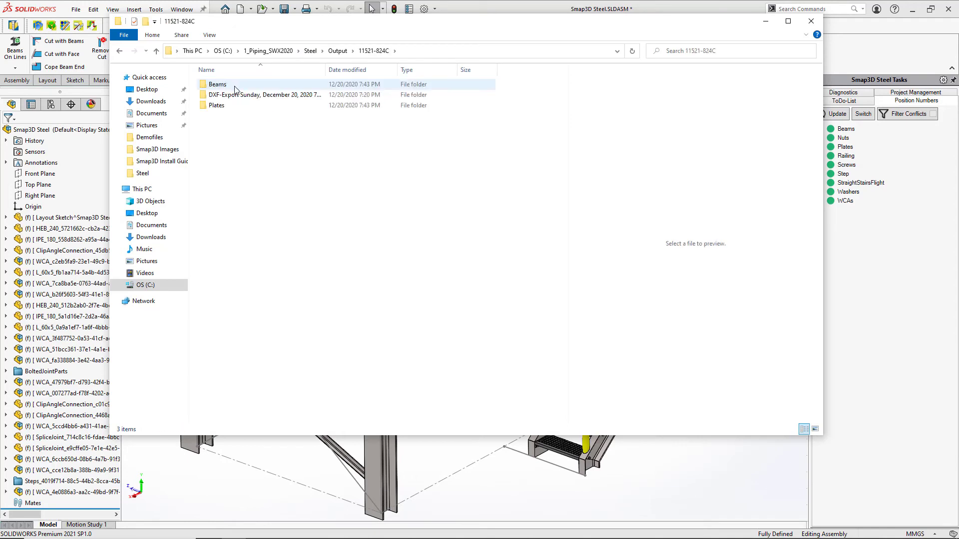
# - Open the HEB_240 beam drawing from the Beams folder
pyautogui.doubleClick(215, 84)
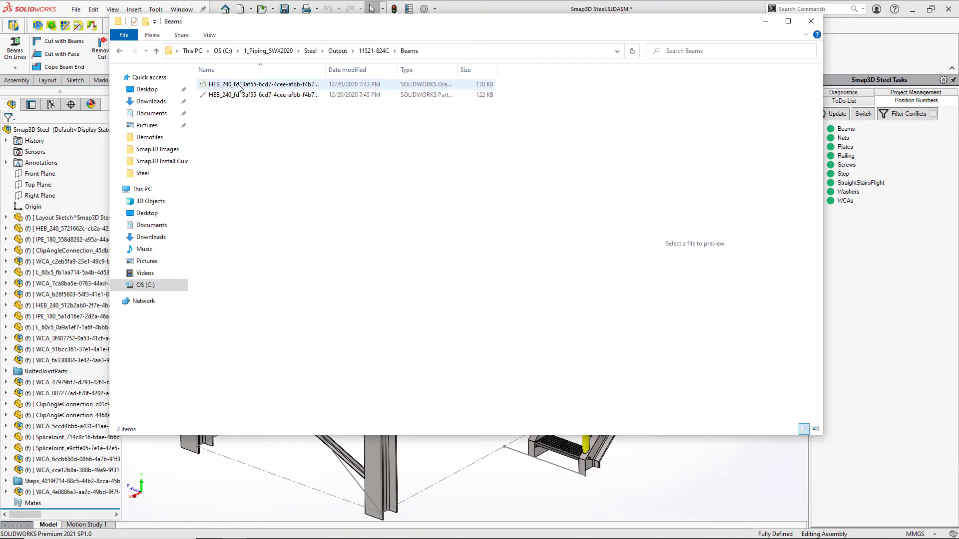
pyautogui.moveTo(241, 86)
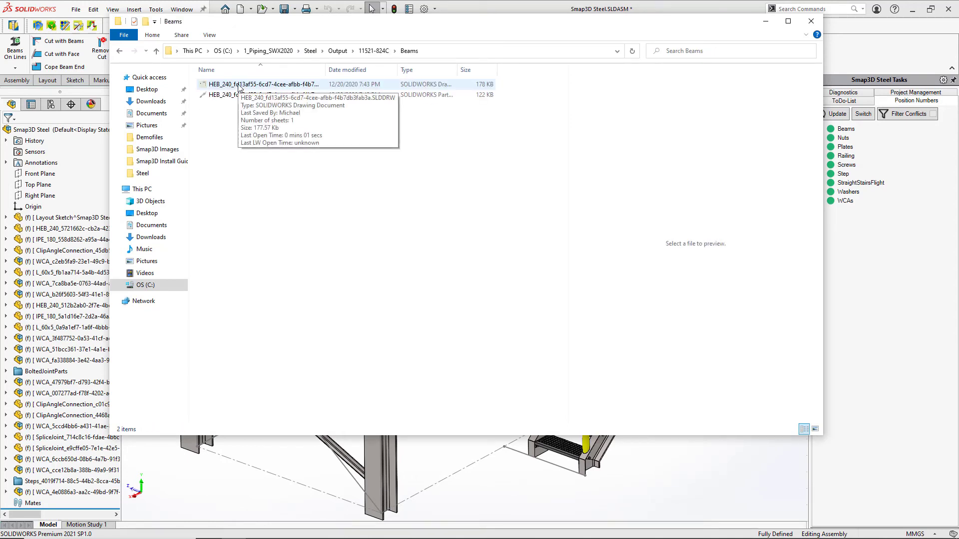
pyautogui.doubleClick(241, 84)
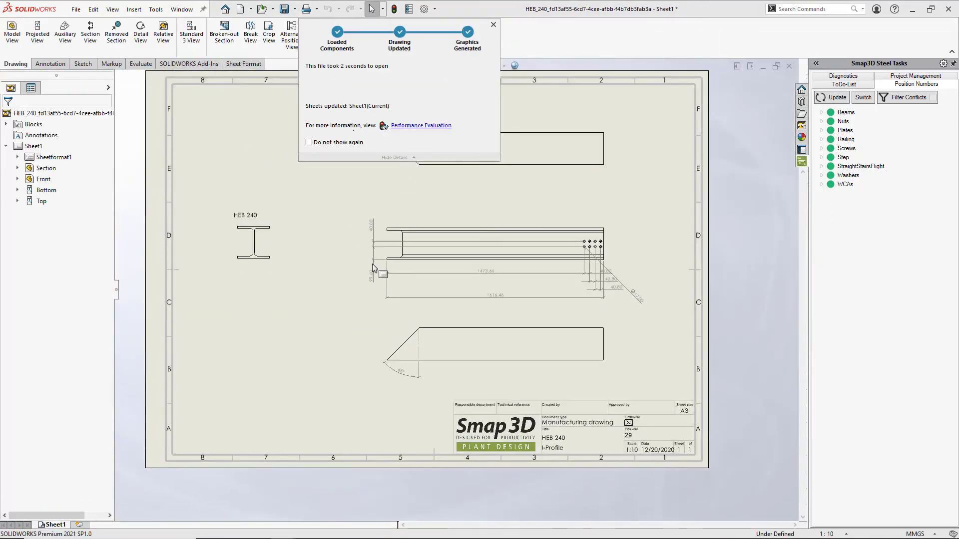
# - Open the BearingGussetPlate drawing from the Plates folder
pyautogui.click(492, 24)
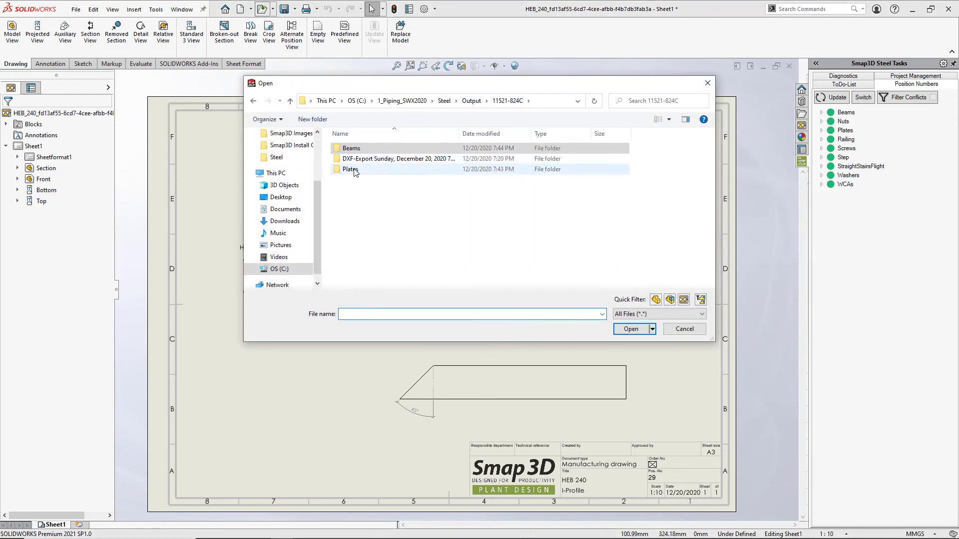
pyautogui.click(630, 328)
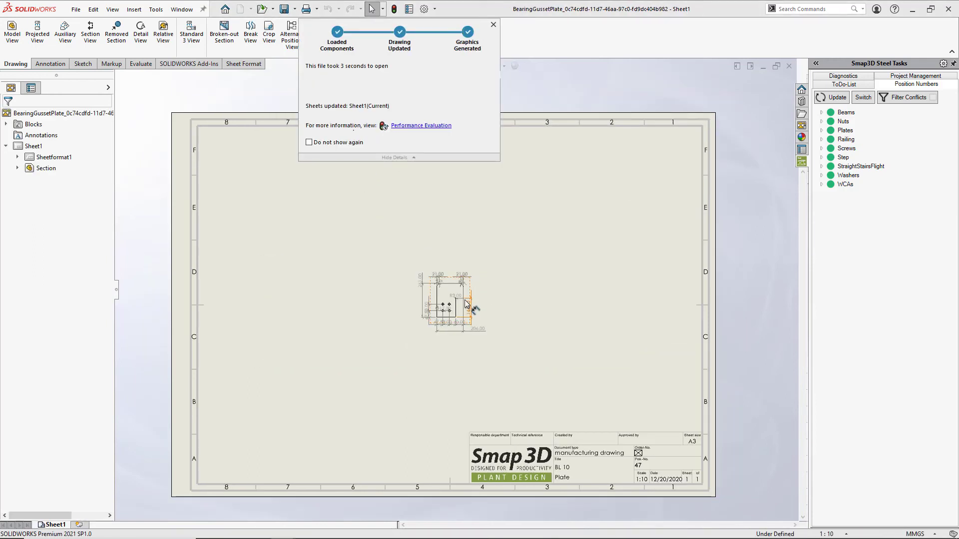
pyautogui.click(492, 25)
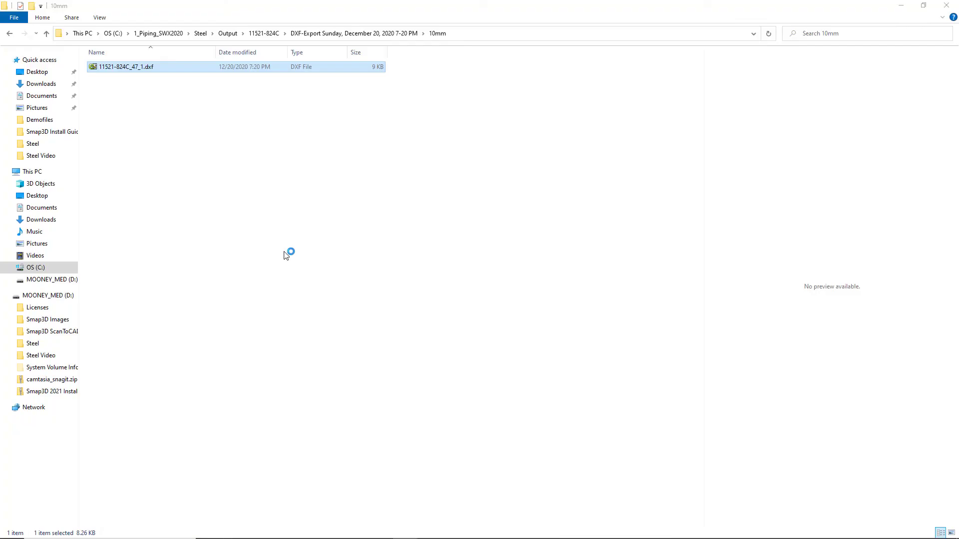
# - Open plate DXF 11521-824C_47_1.dxf from the 10mm folder in eDrawings
pyautogui.doubleClick(128, 66)
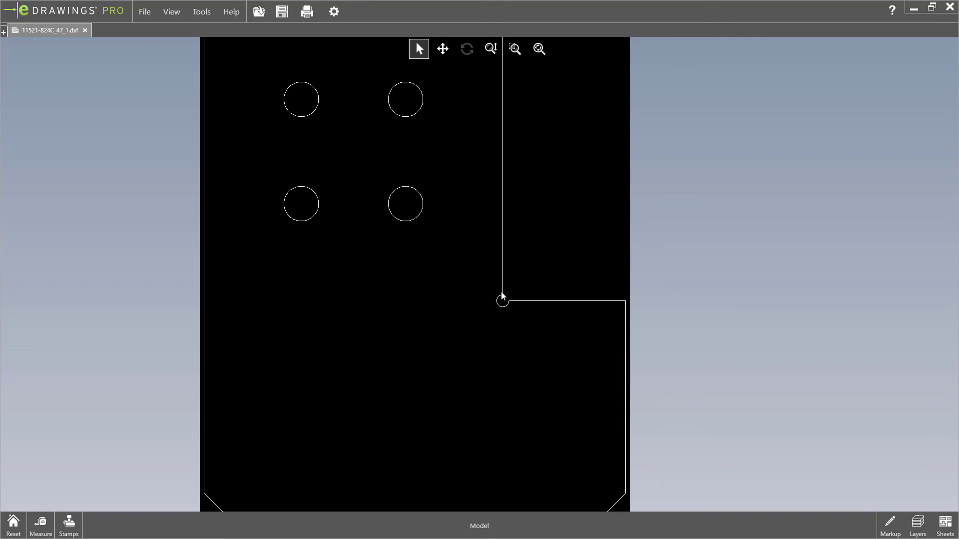
pyautogui.click(515, 49)
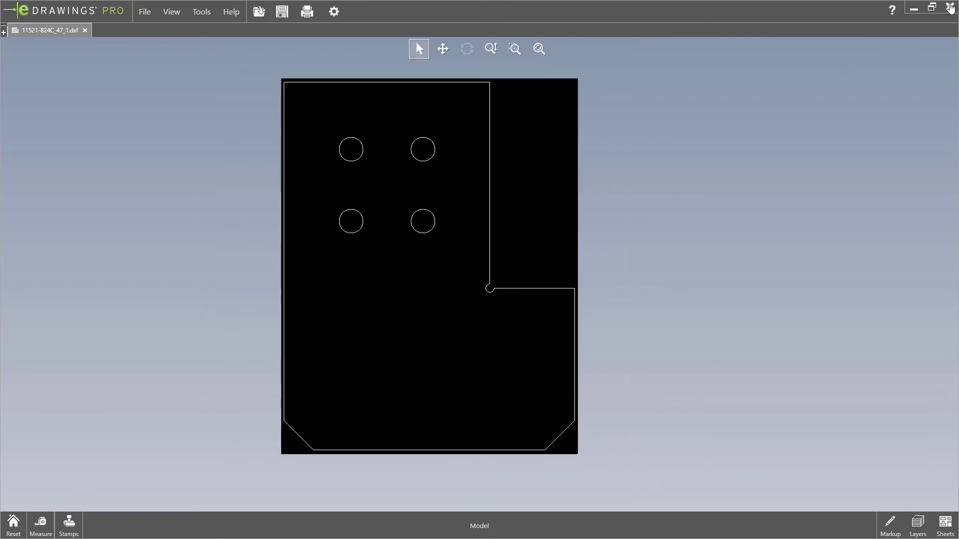